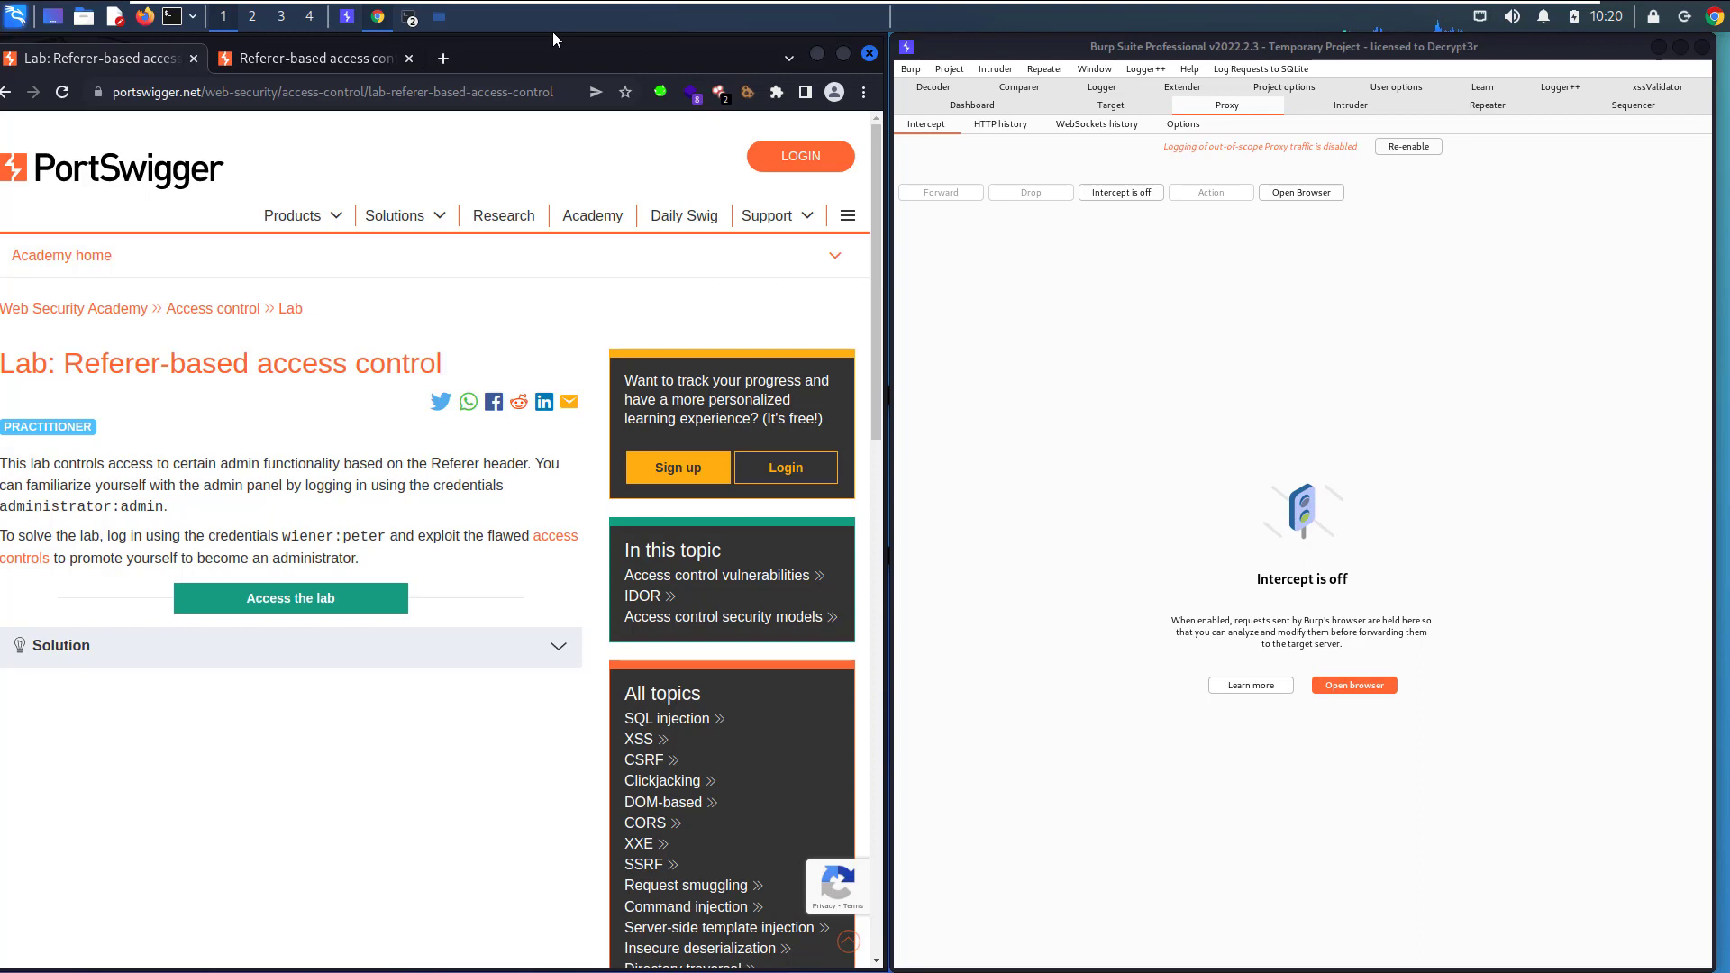
mouse_move(555, 537)
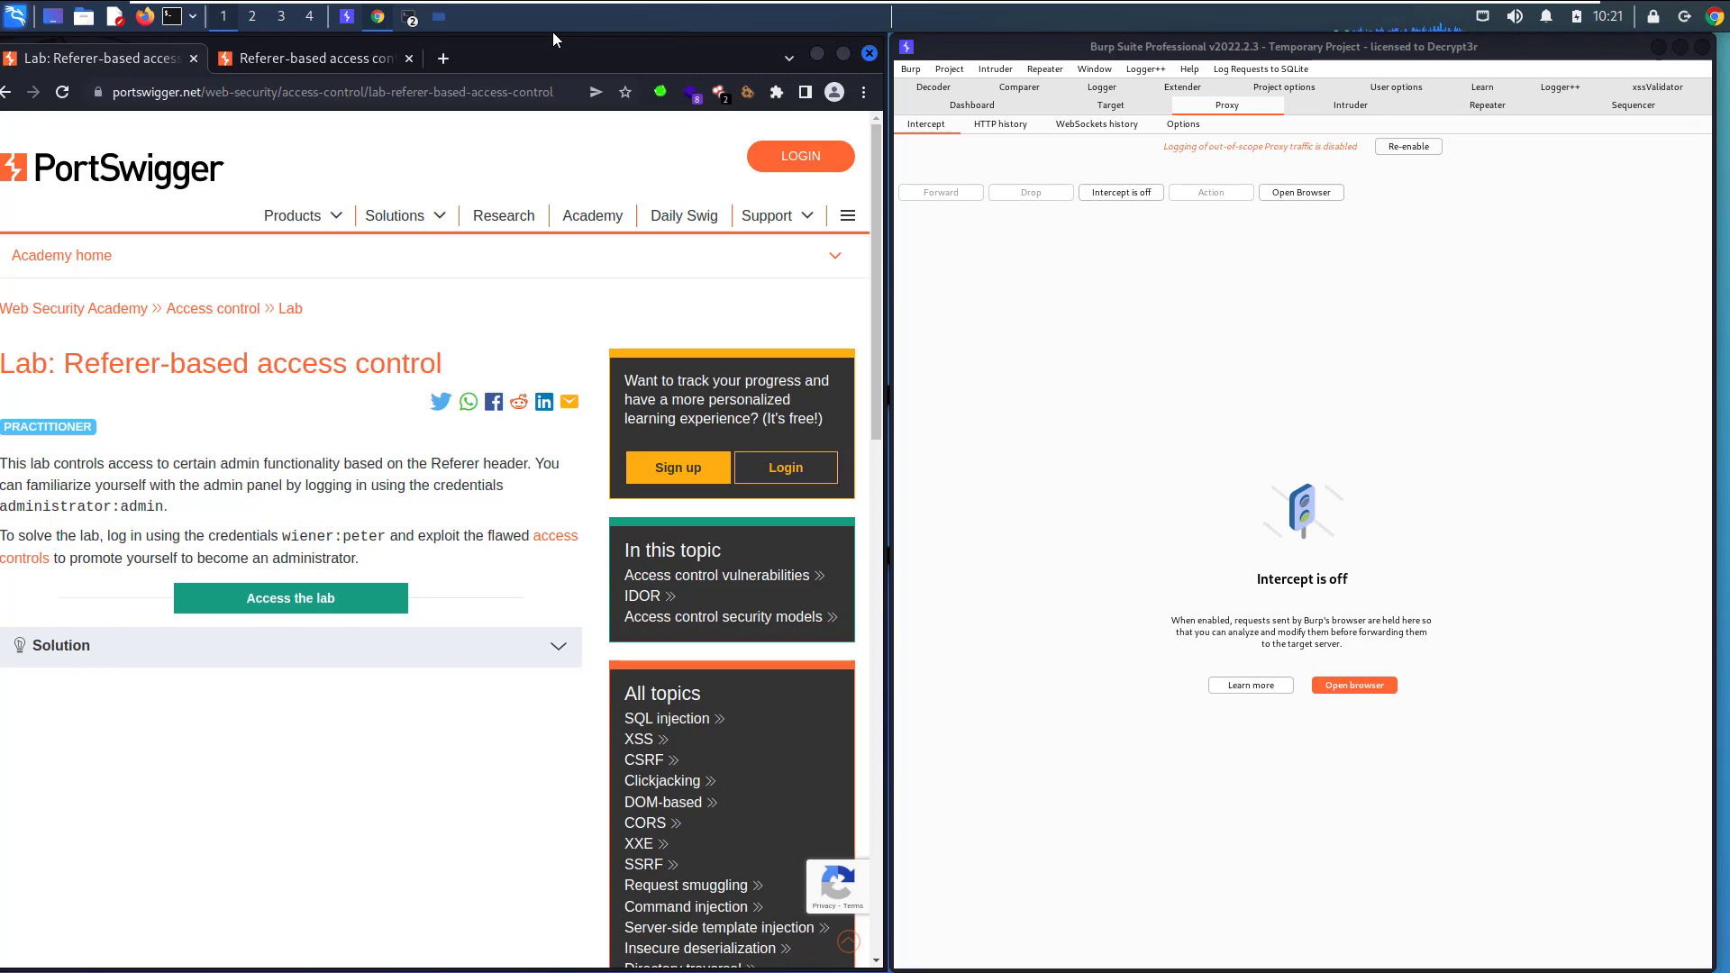
double_click(56, 506)
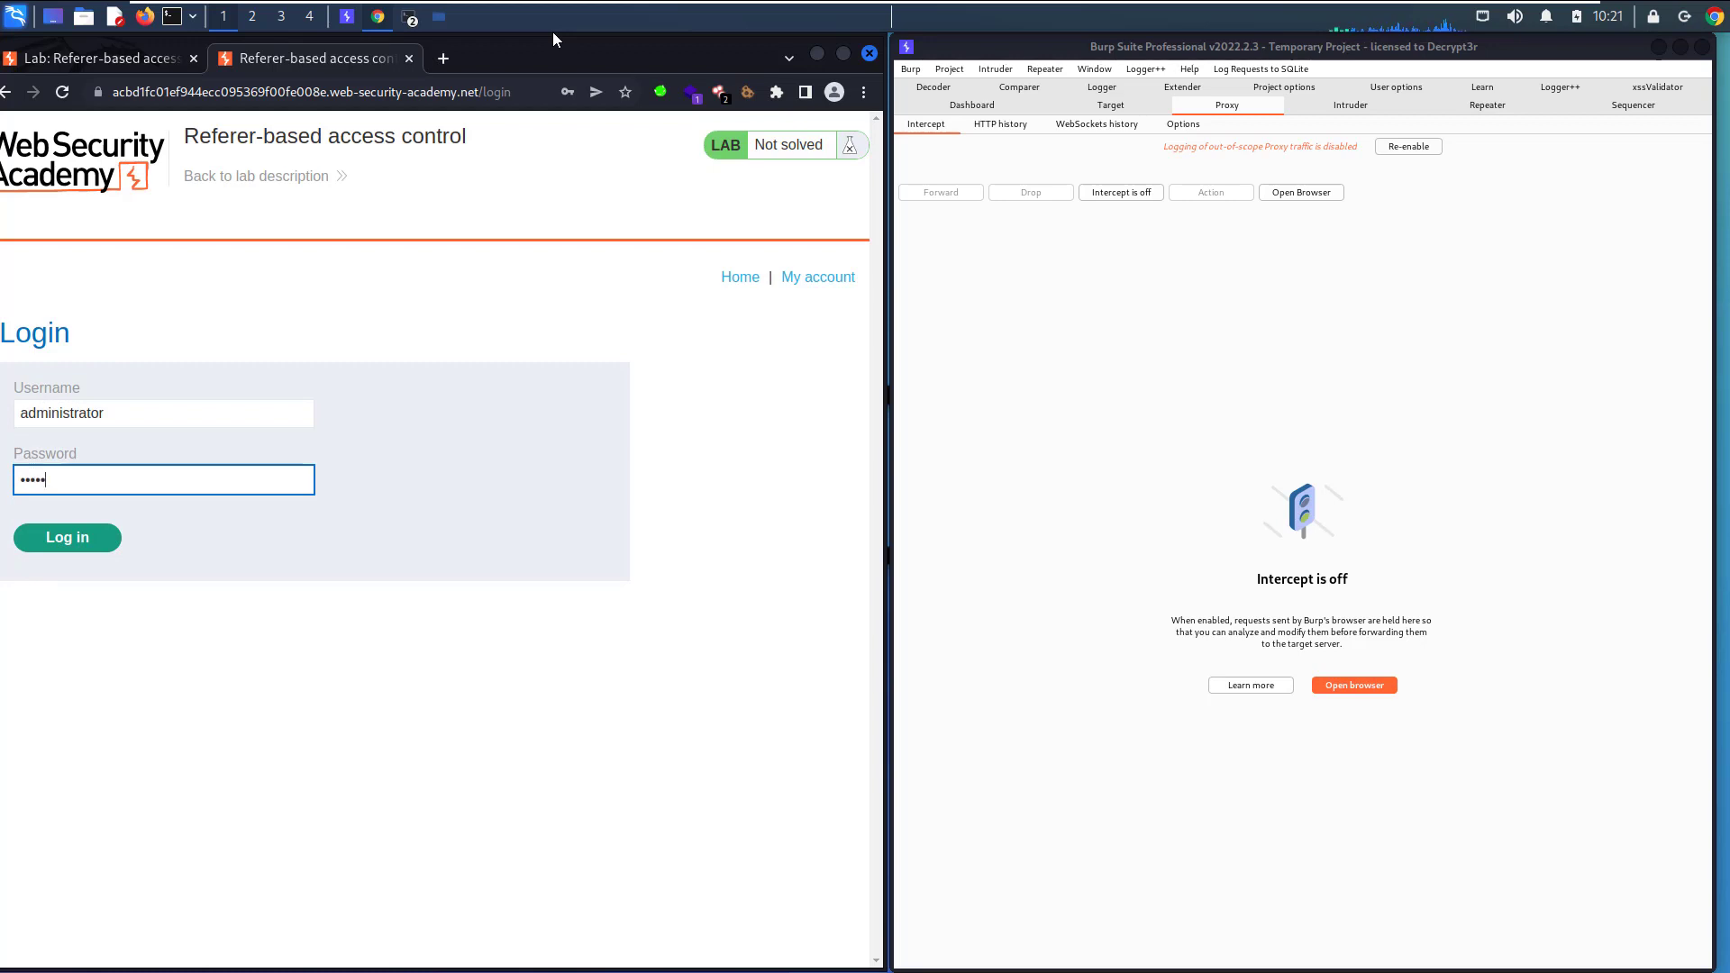
left_click(67, 537)
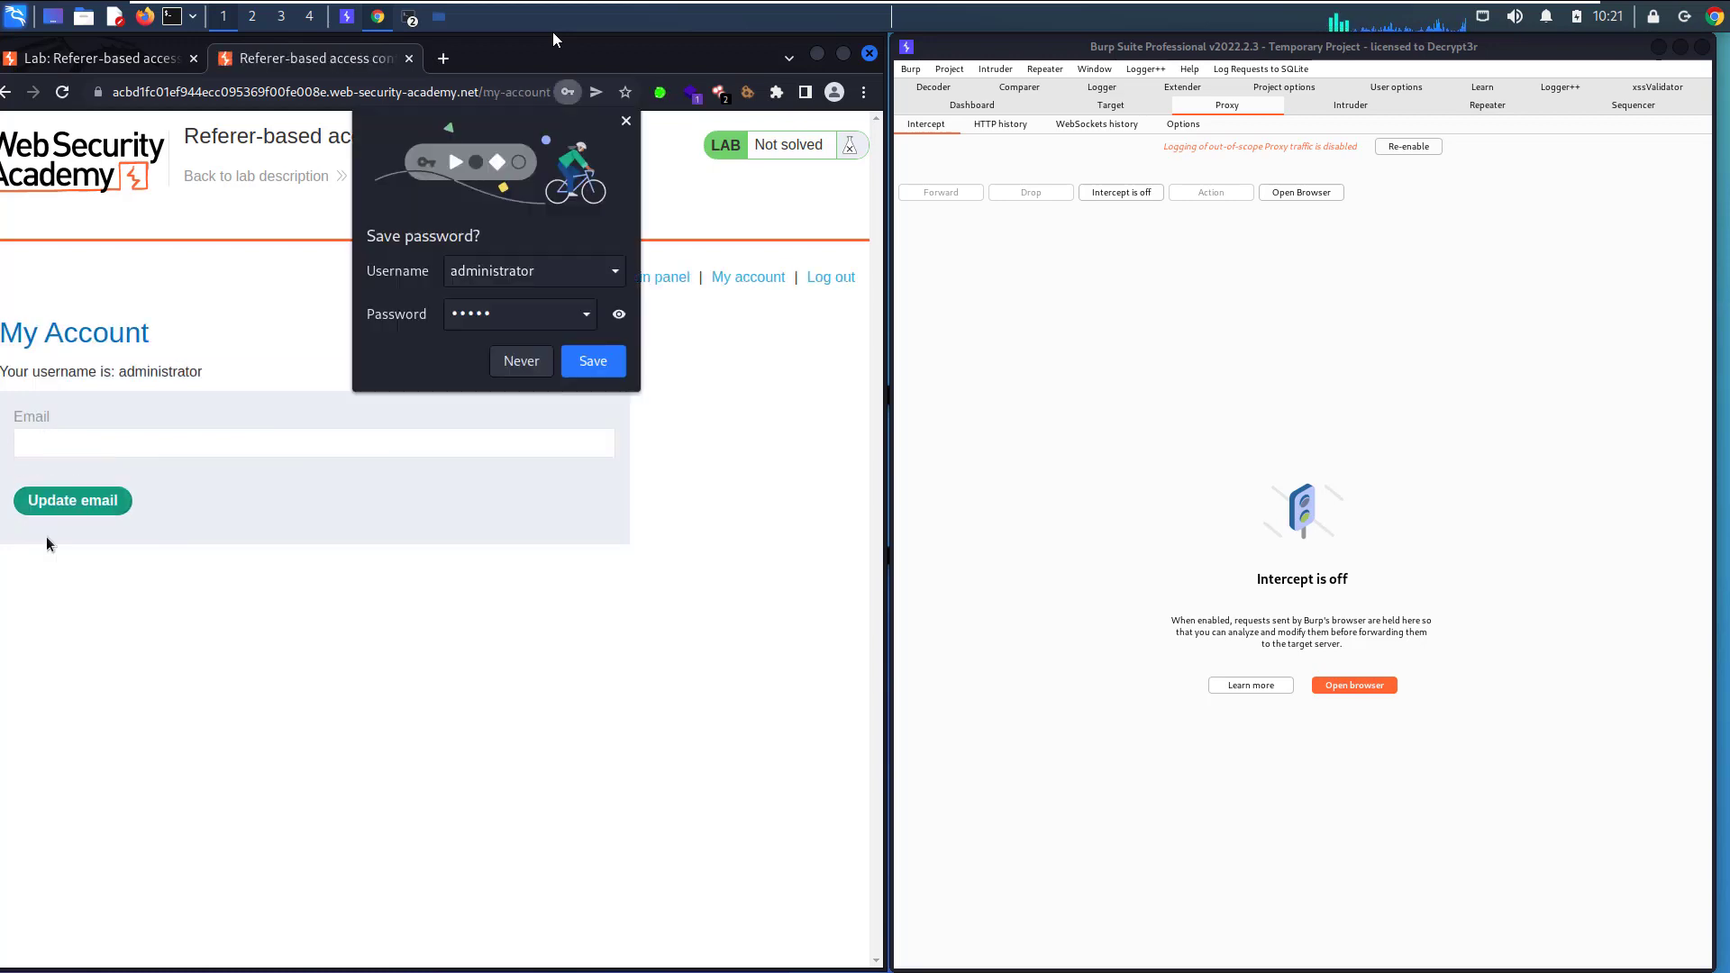
left_click(519, 360)
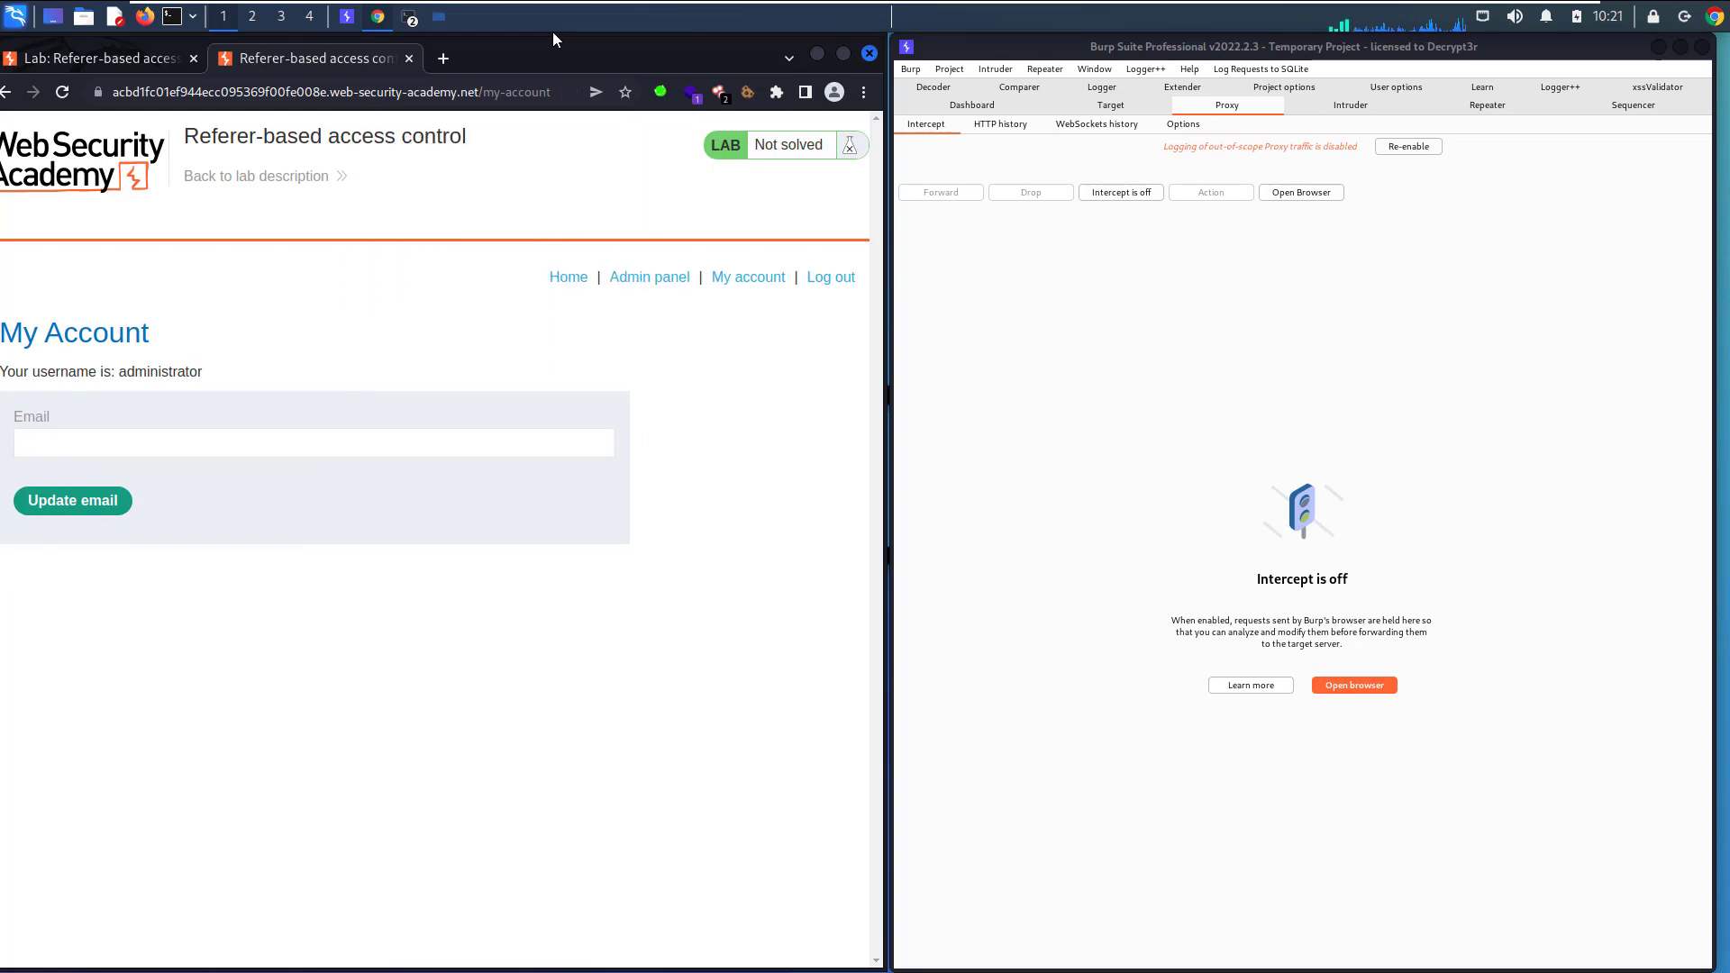
left_click(649, 278)
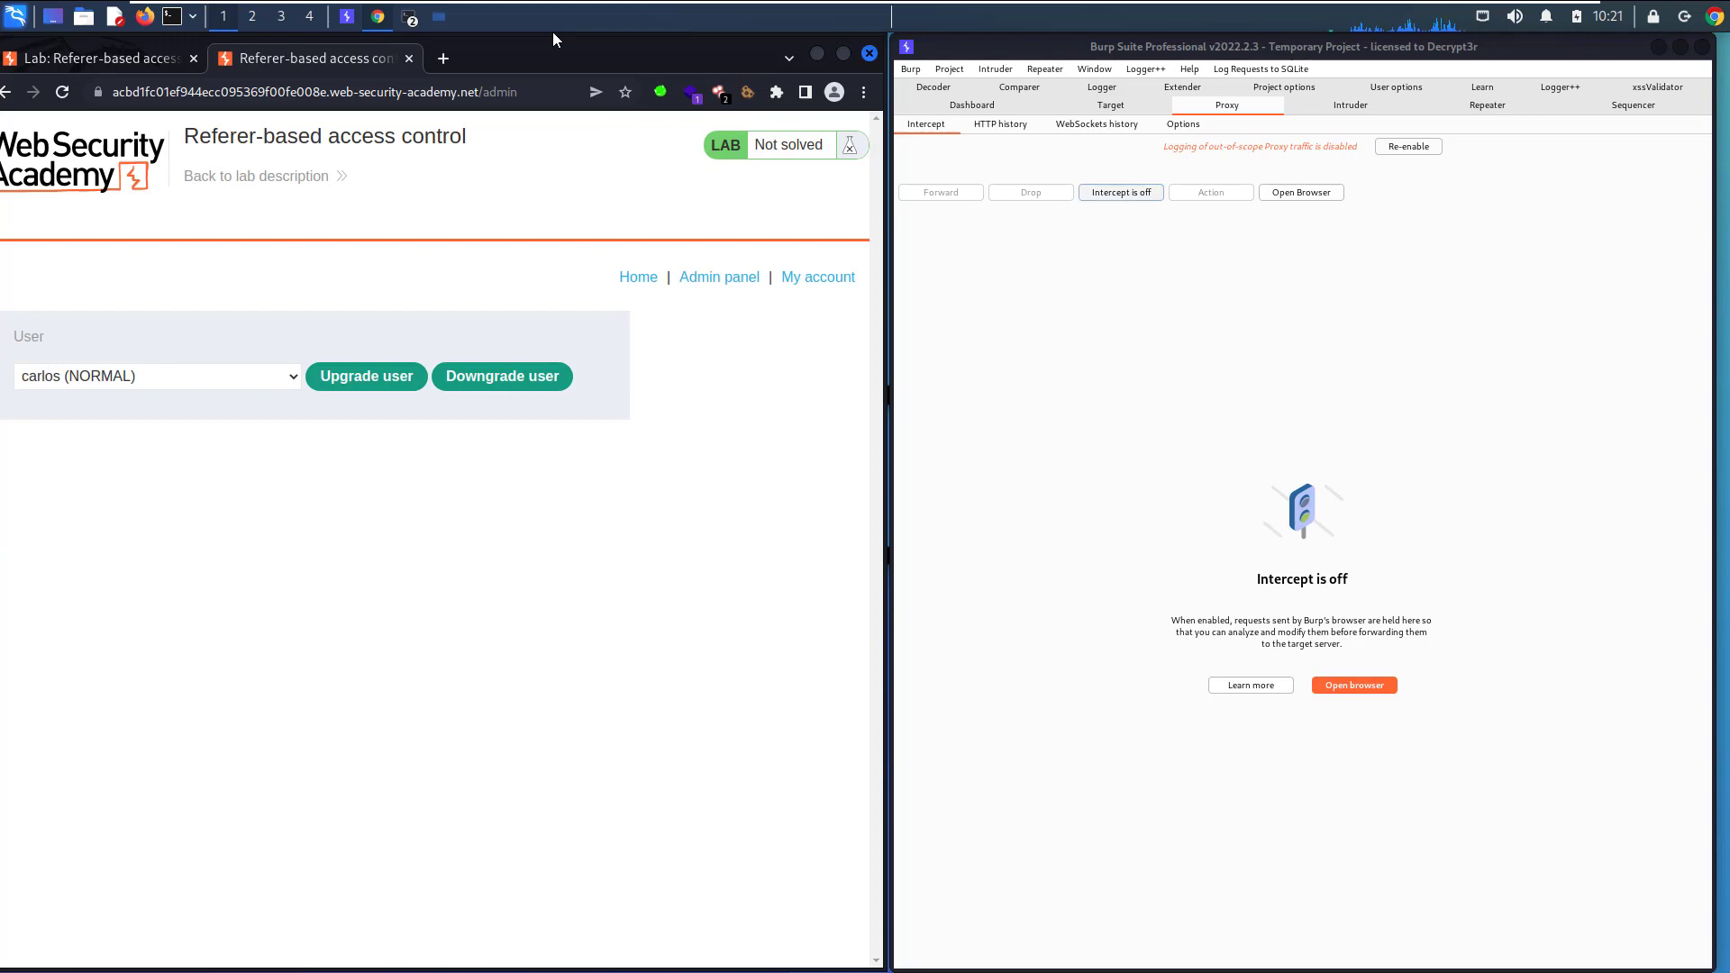
Intercept the carlos upgrade request, send it to Repeater, and forward it so carlos becomes ADMIN
left_click(1119, 193)
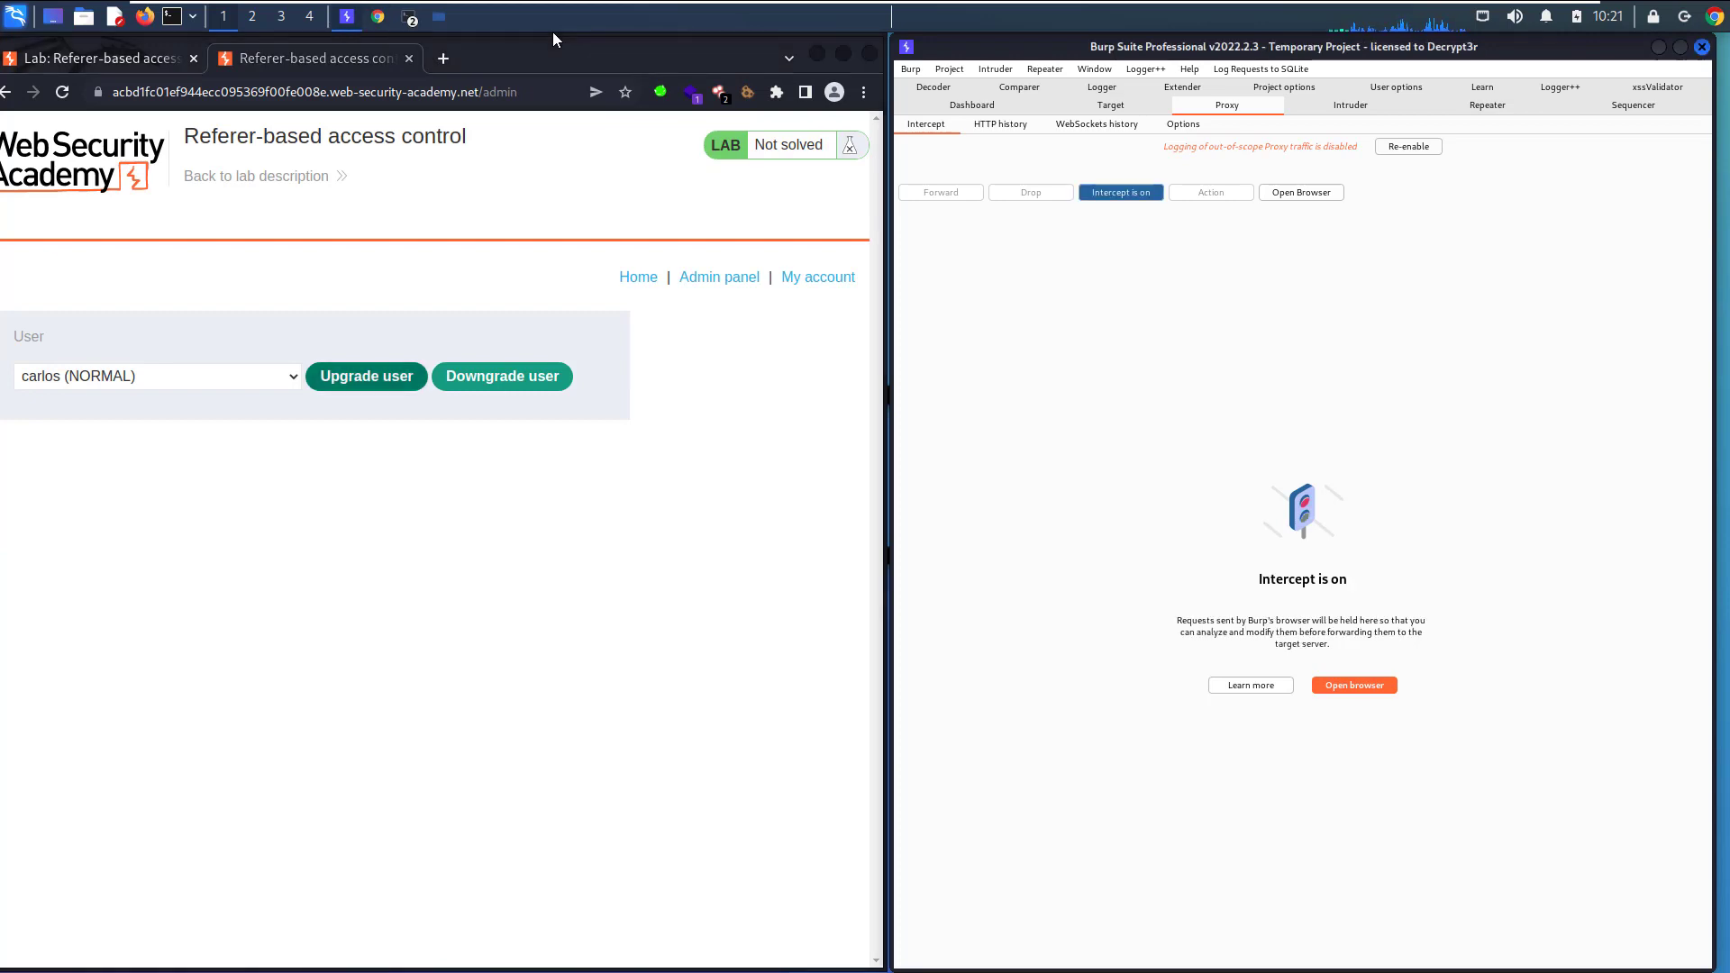
left_click(365, 376)
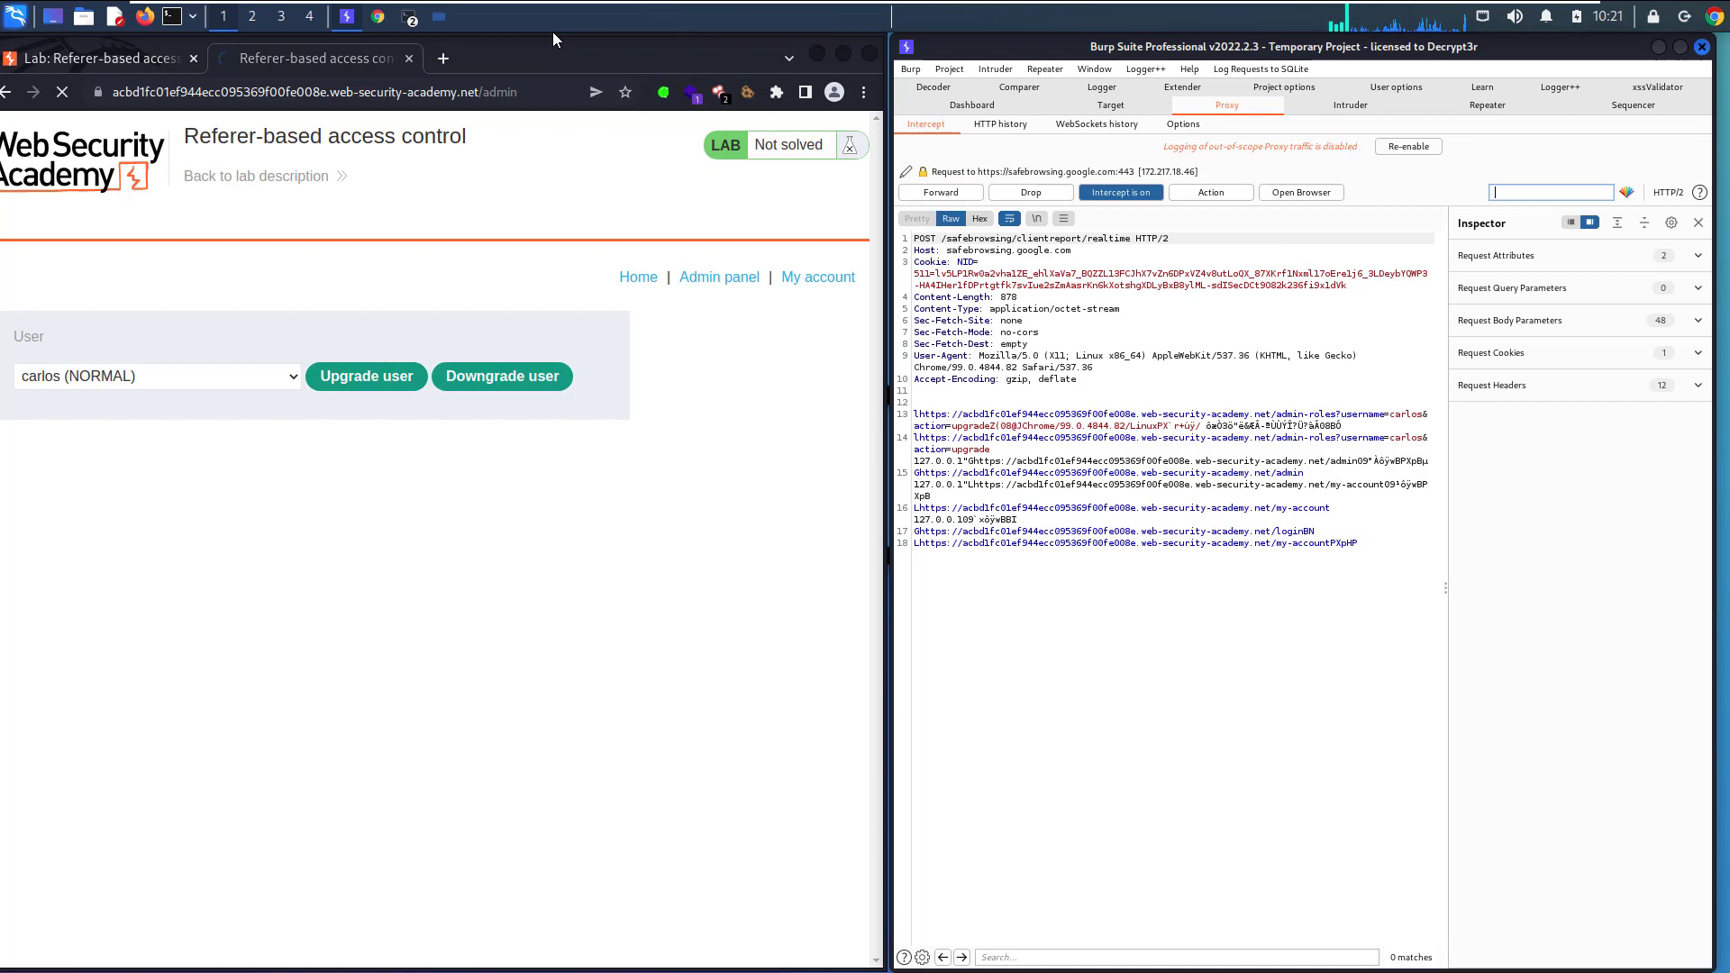
left_click(940, 193)
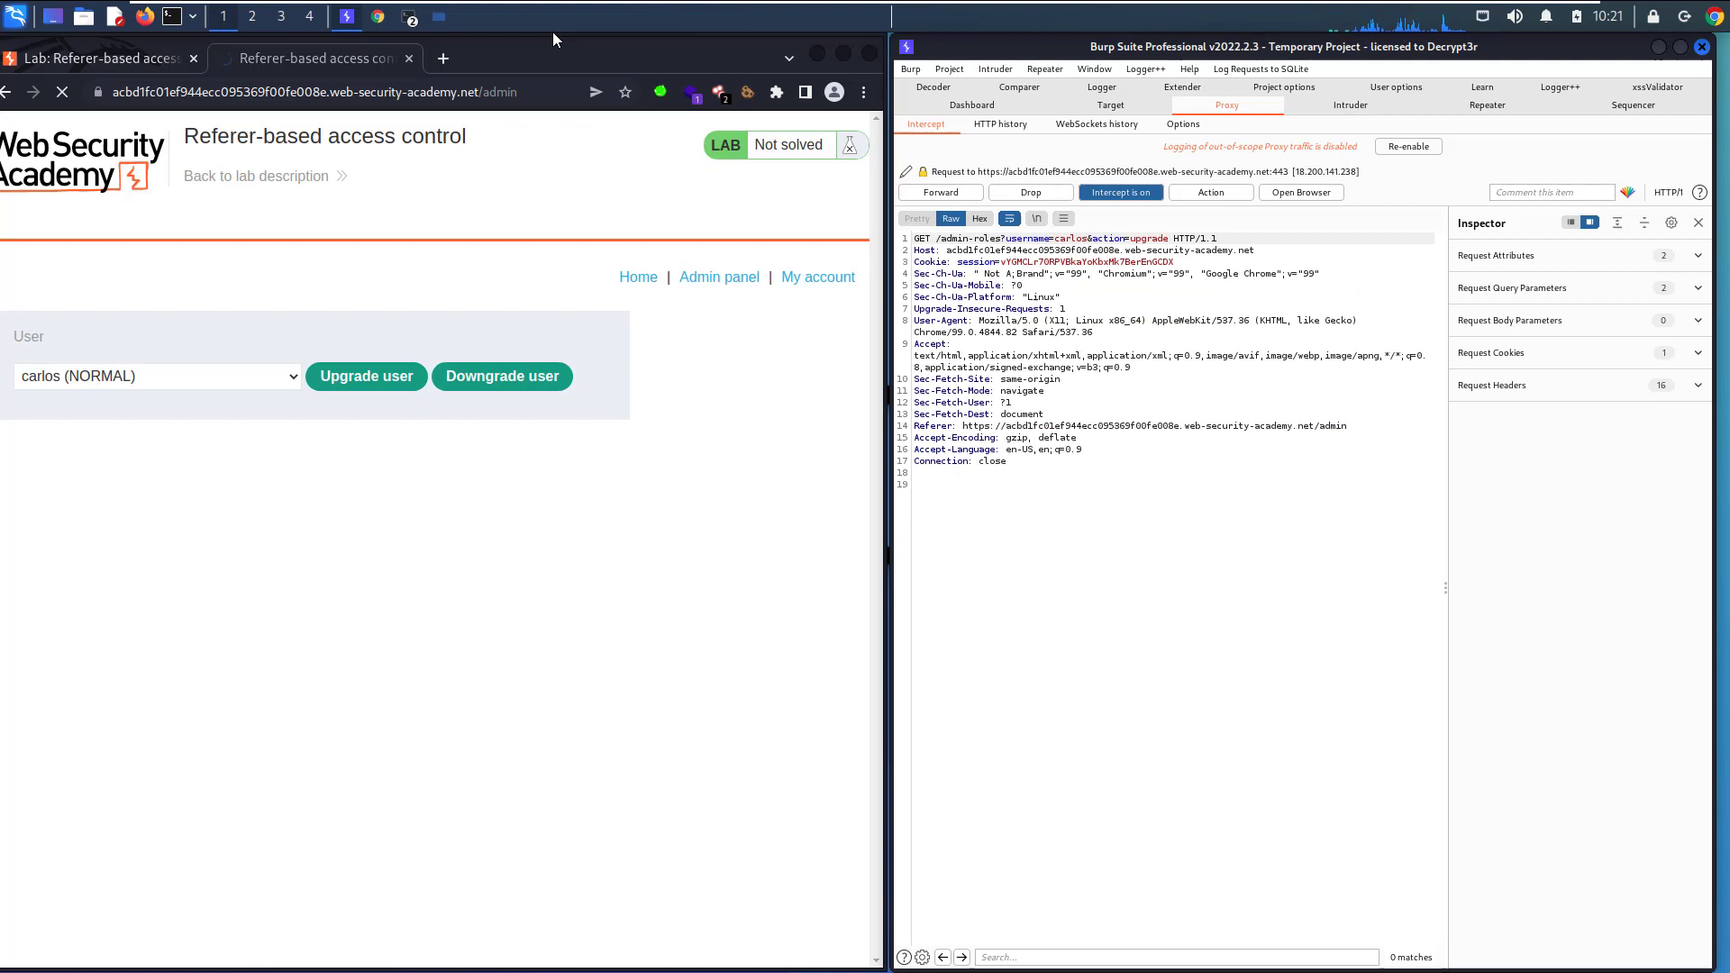
right_click(1103, 354)
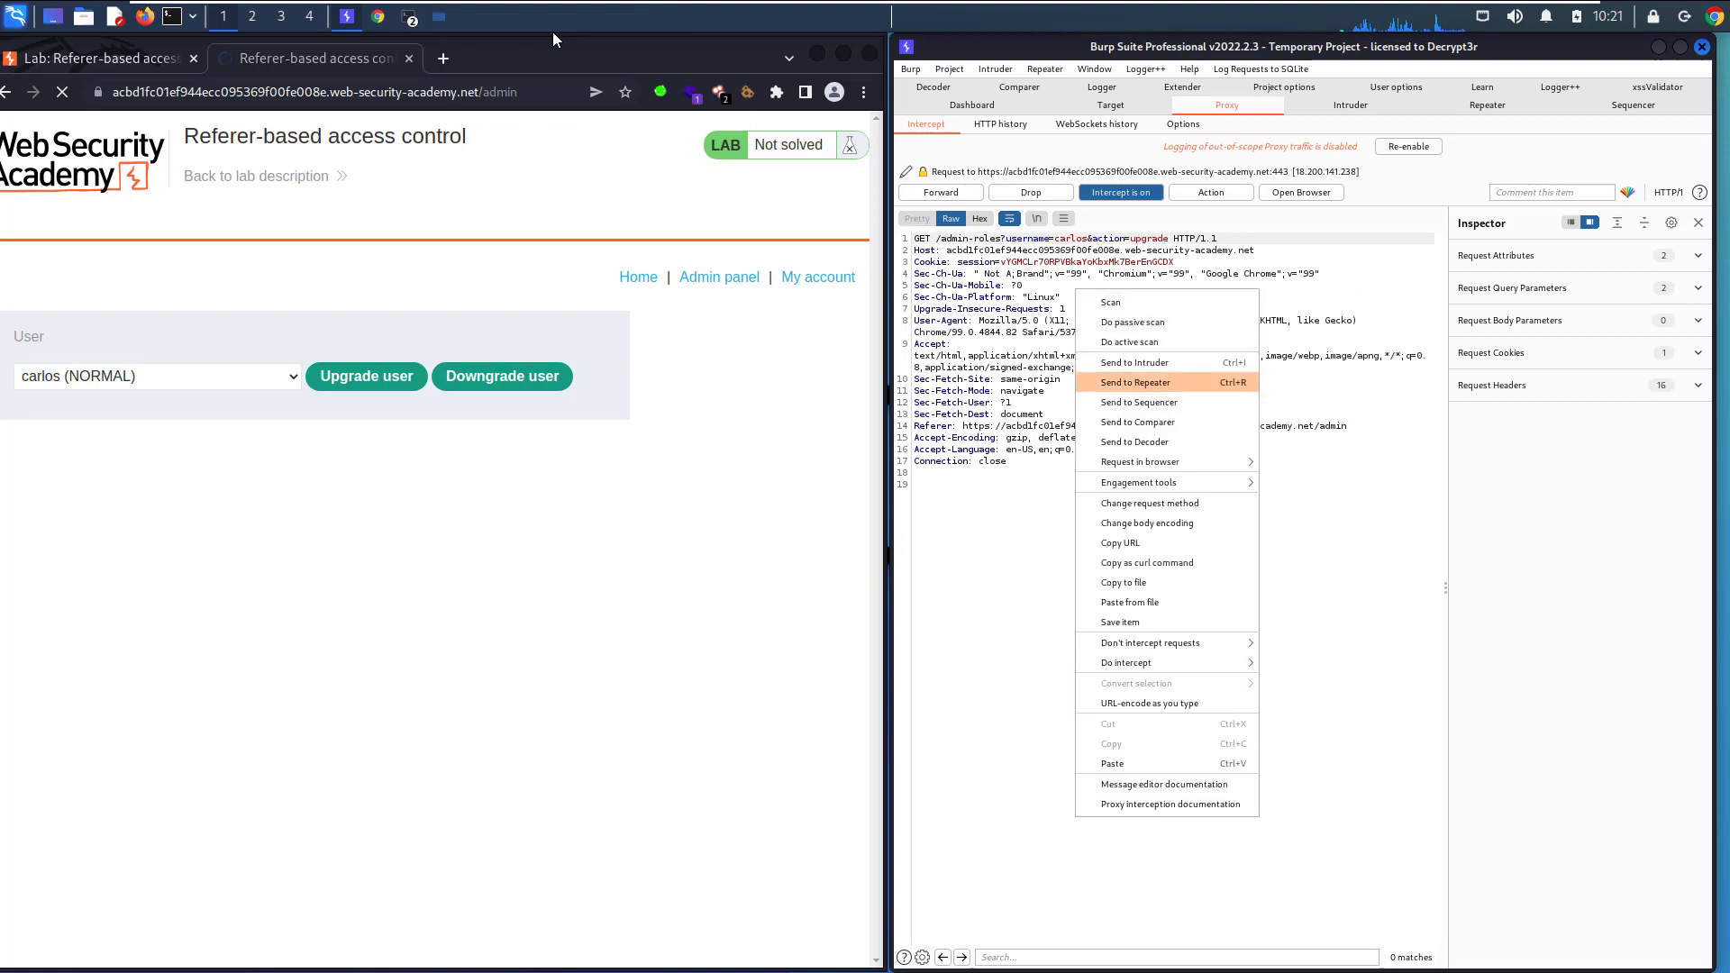
left_click(1137, 382)
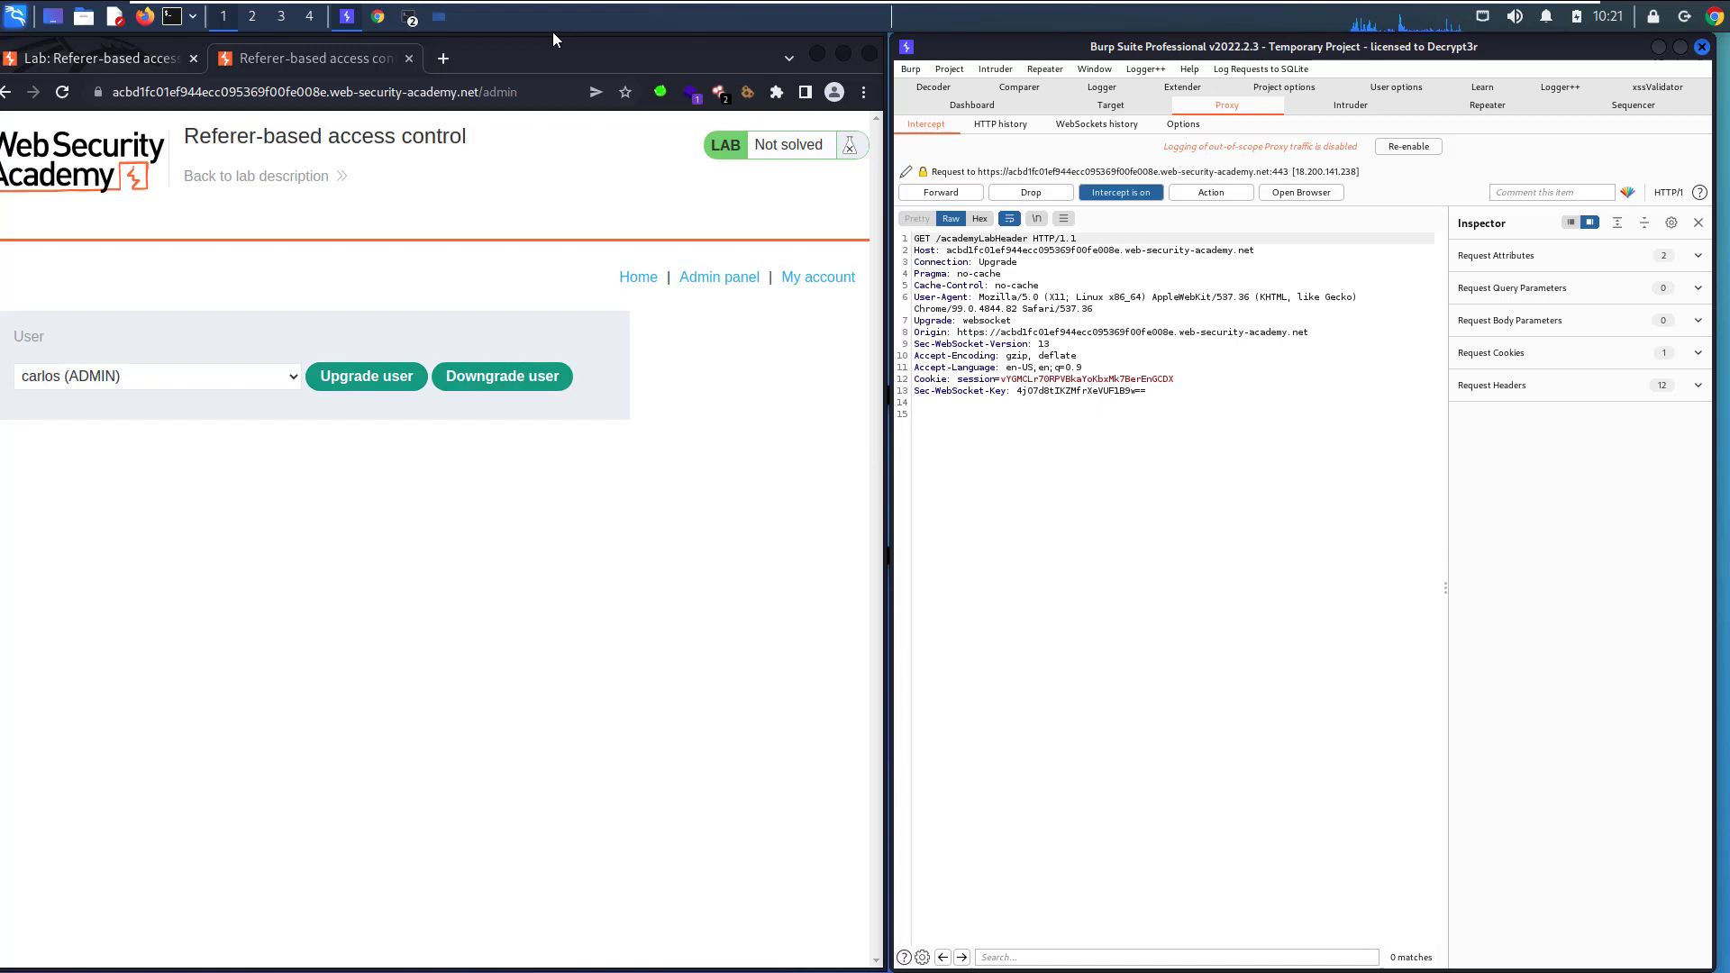
Switch interception off, select the username wiener, and start a new Incognito window
left_click(1119, 193)
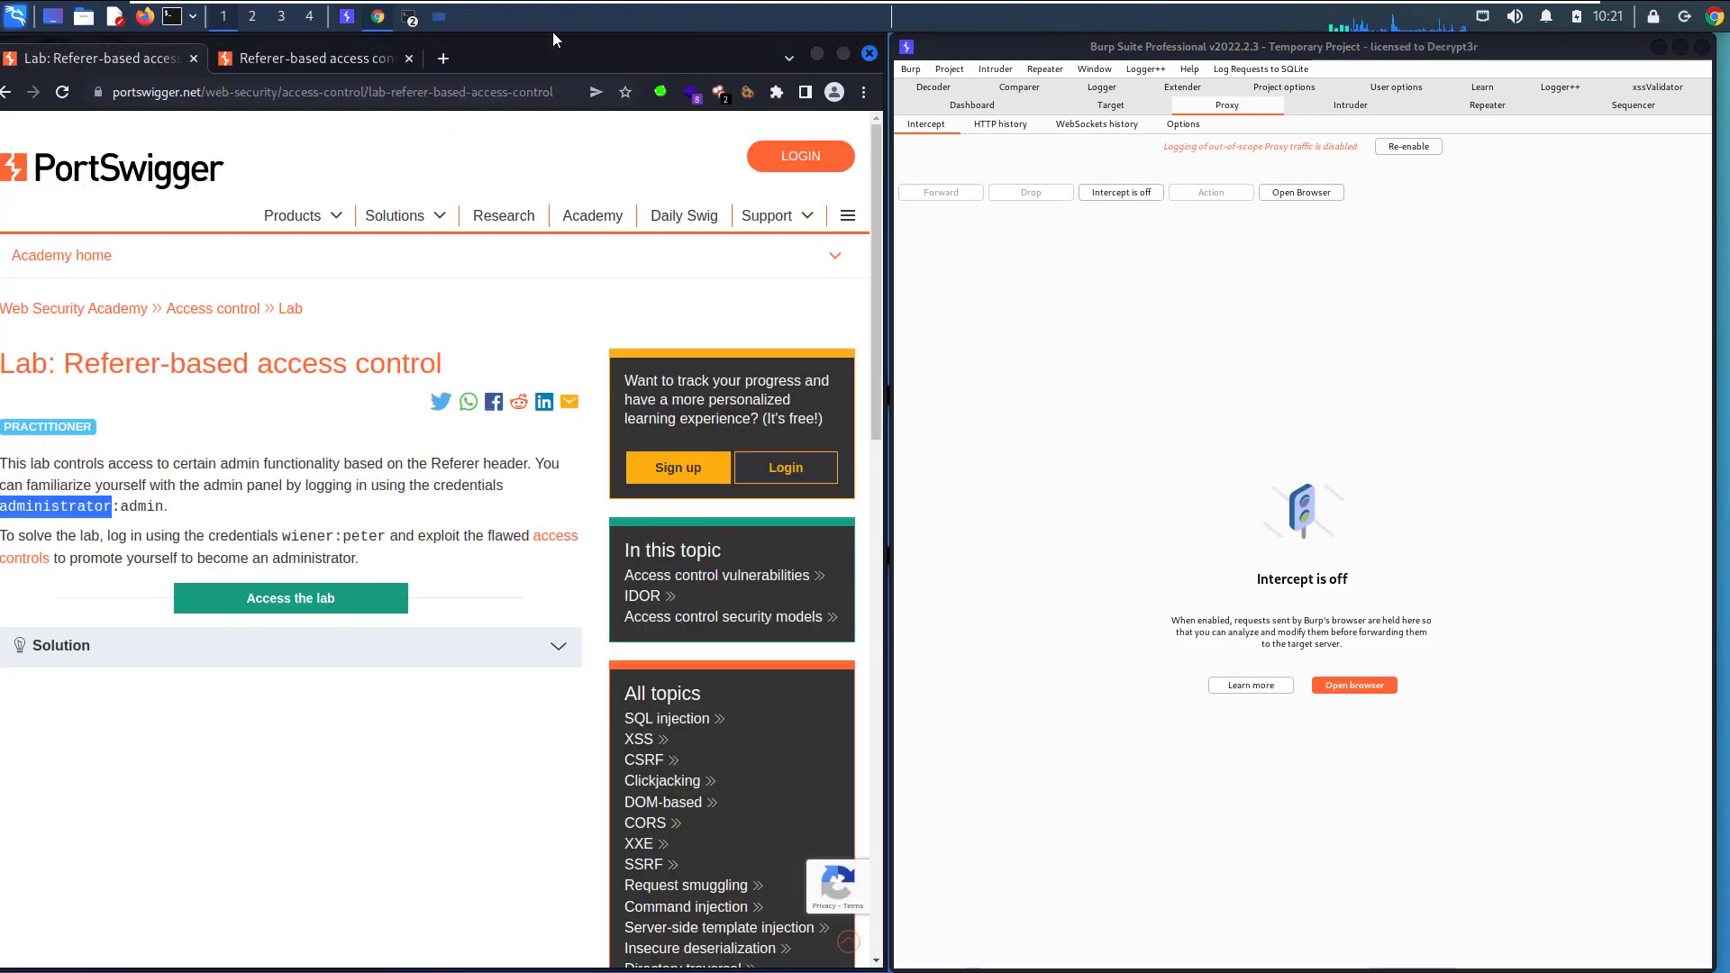
double_click(303, 535)
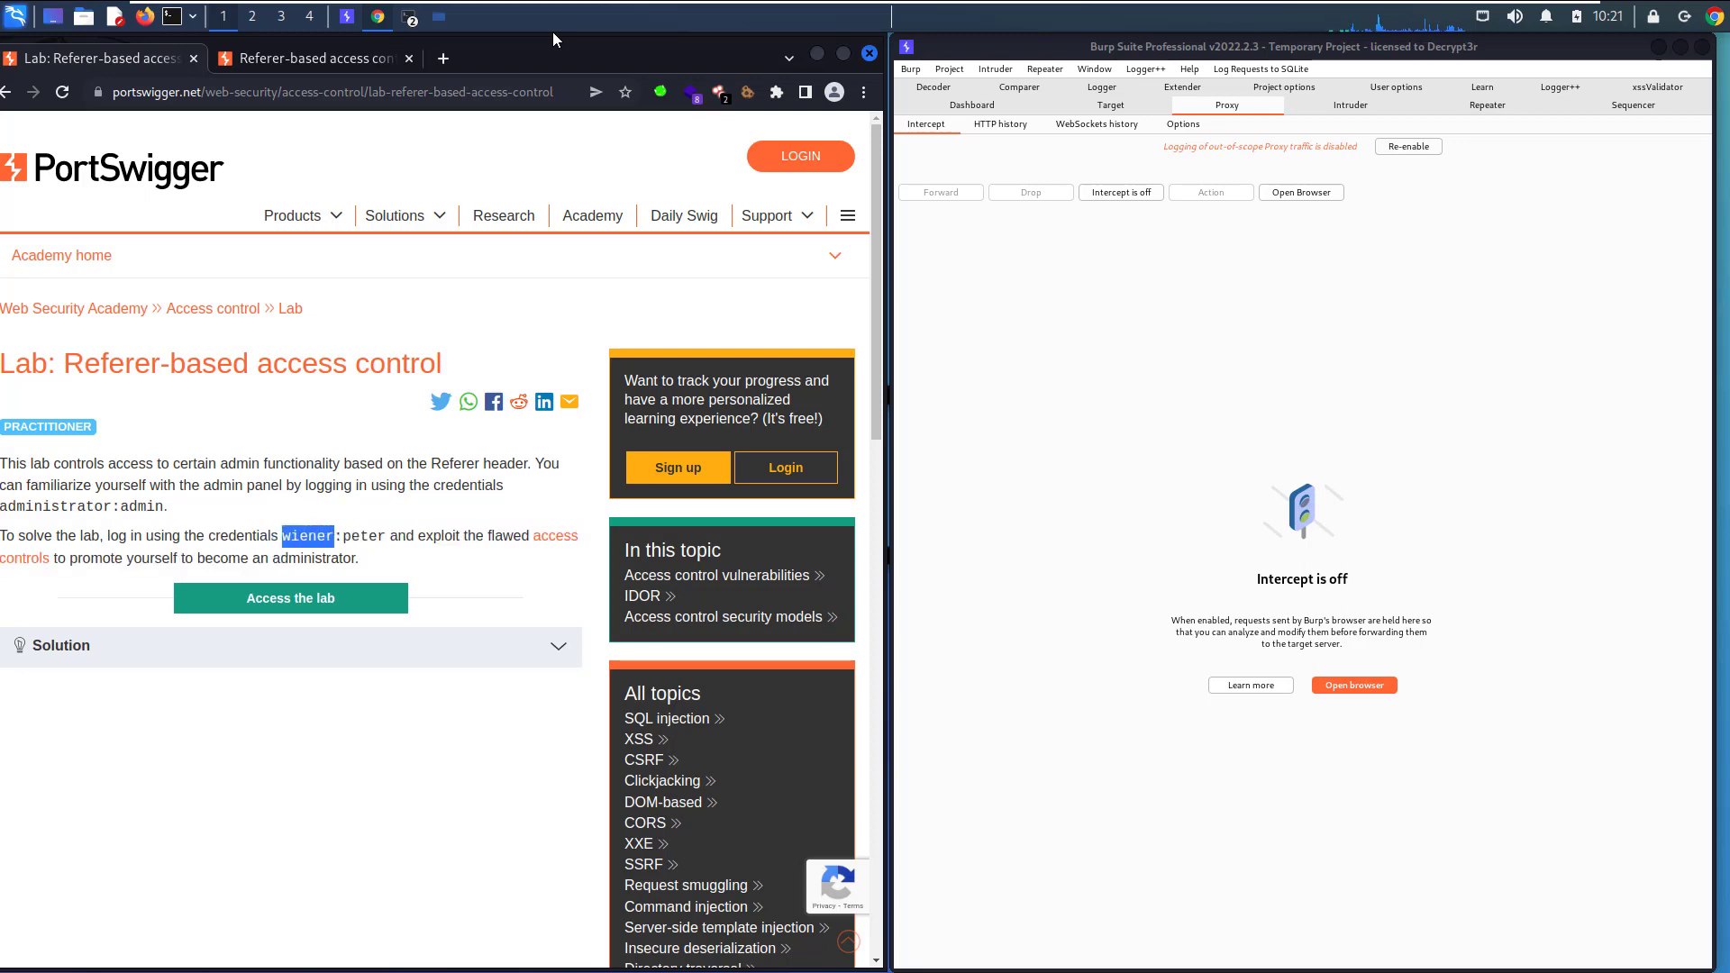
left_click(863, 92)
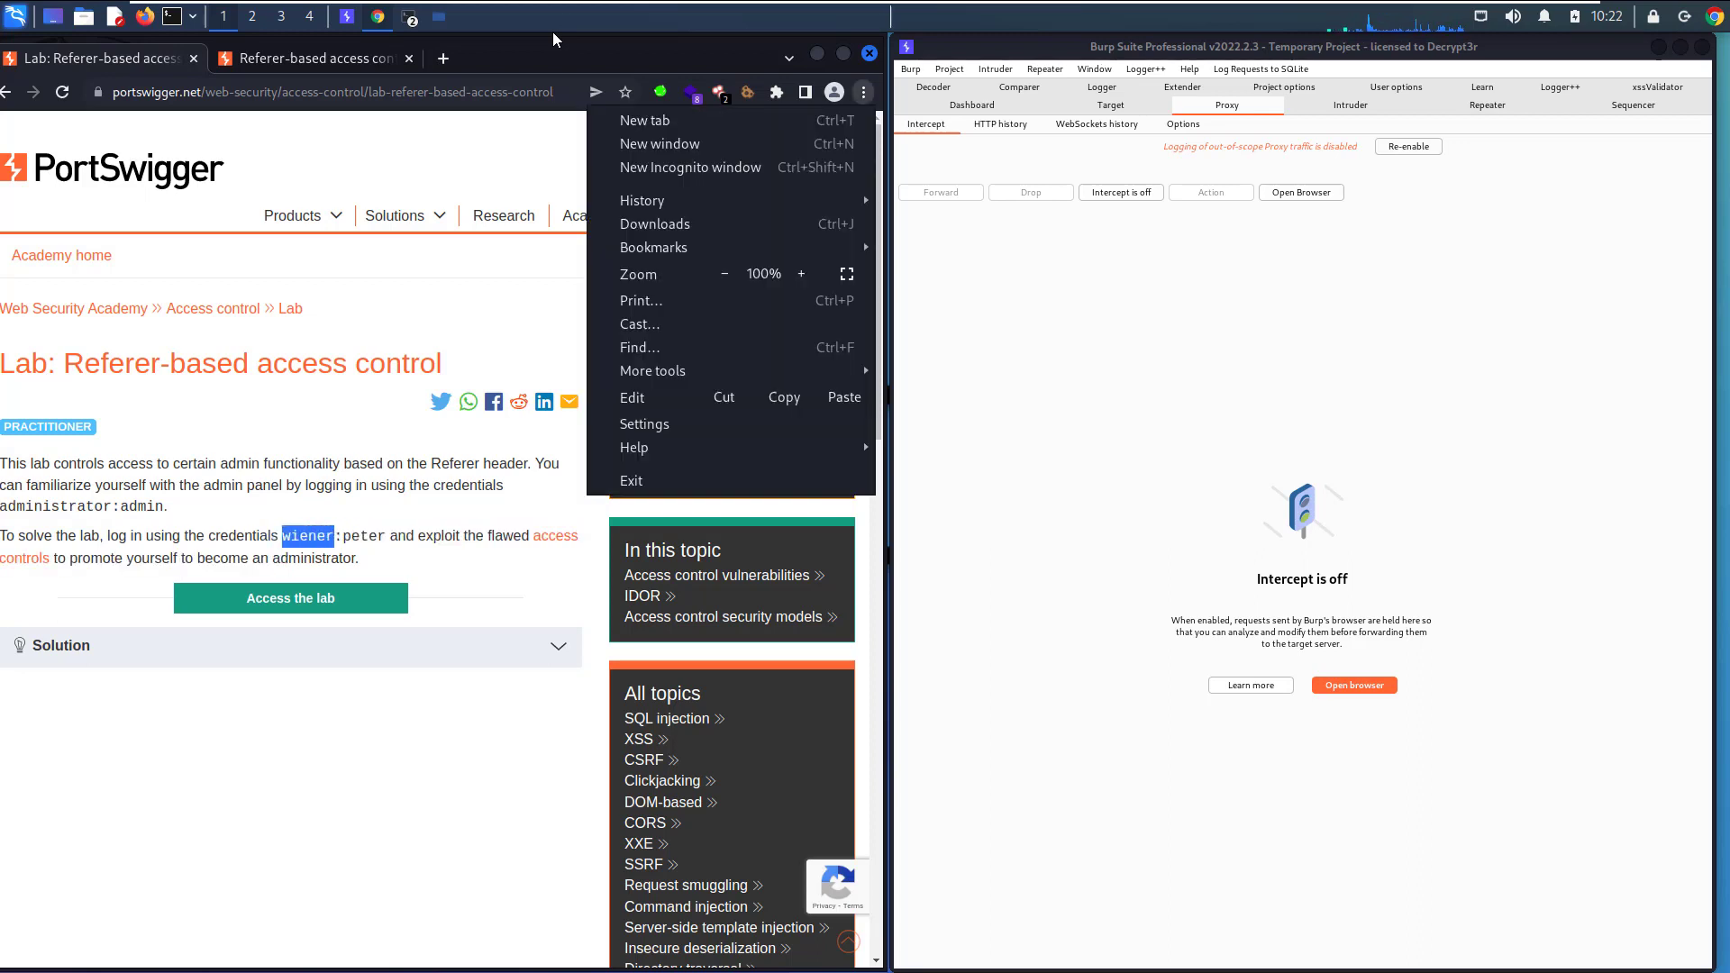
left_click(690, 168)
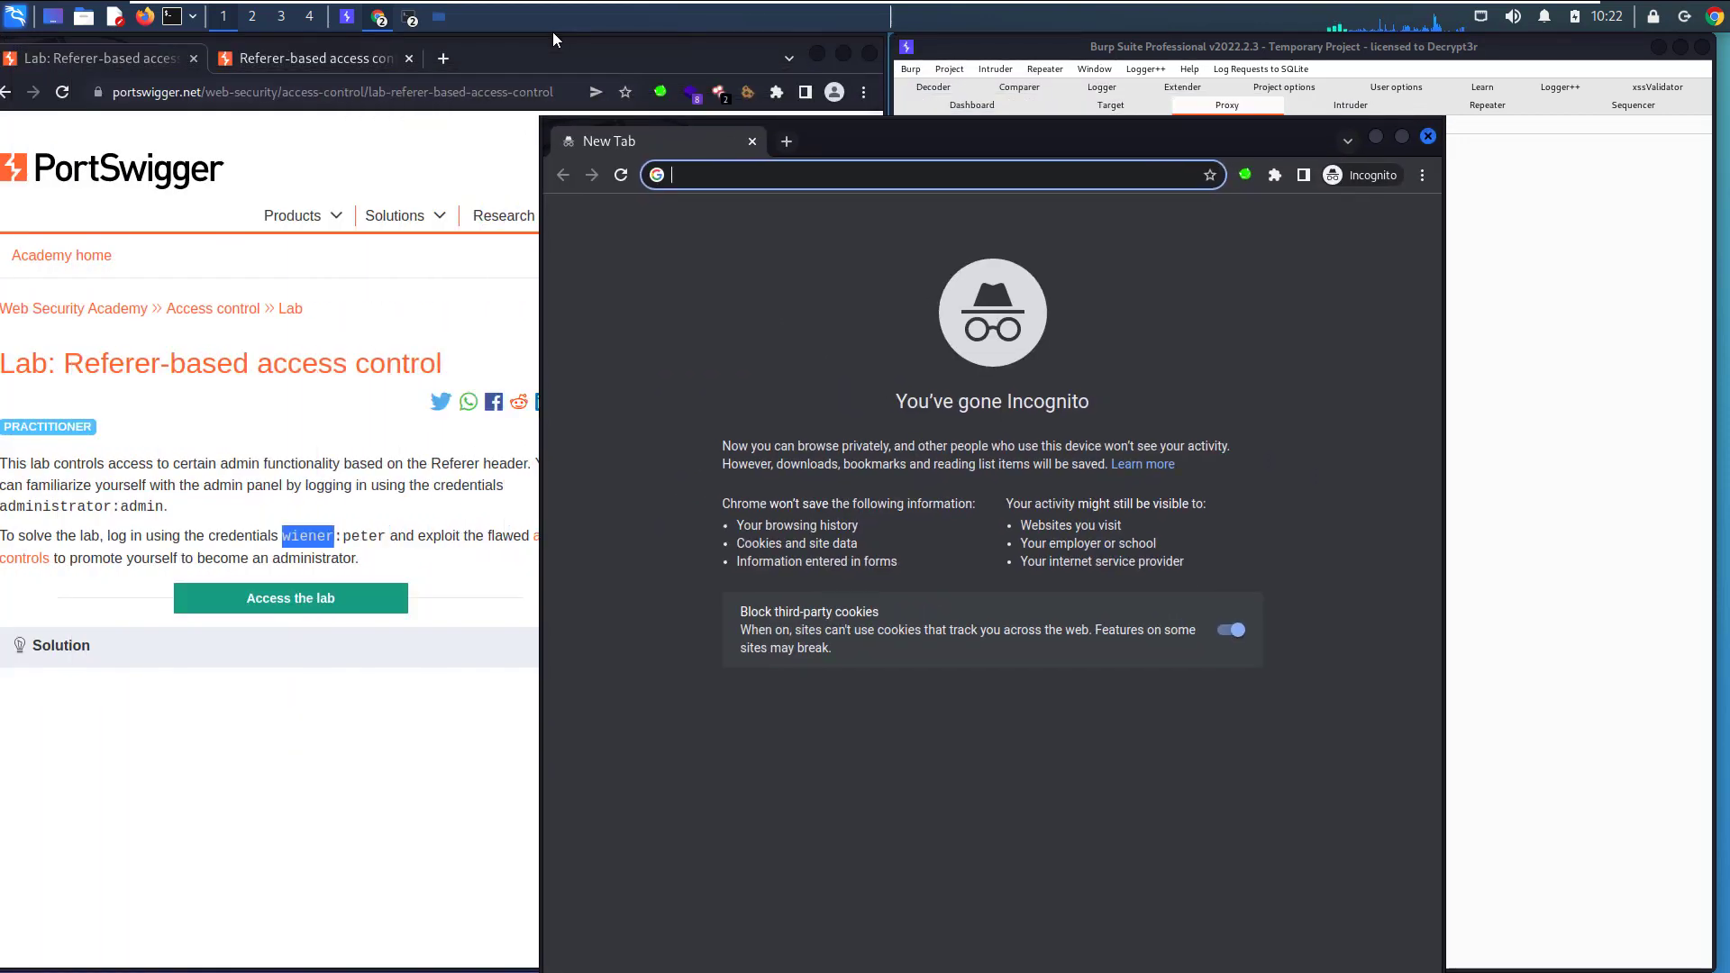
Load the lab site address in the Incognito window
left_click(313, 57)
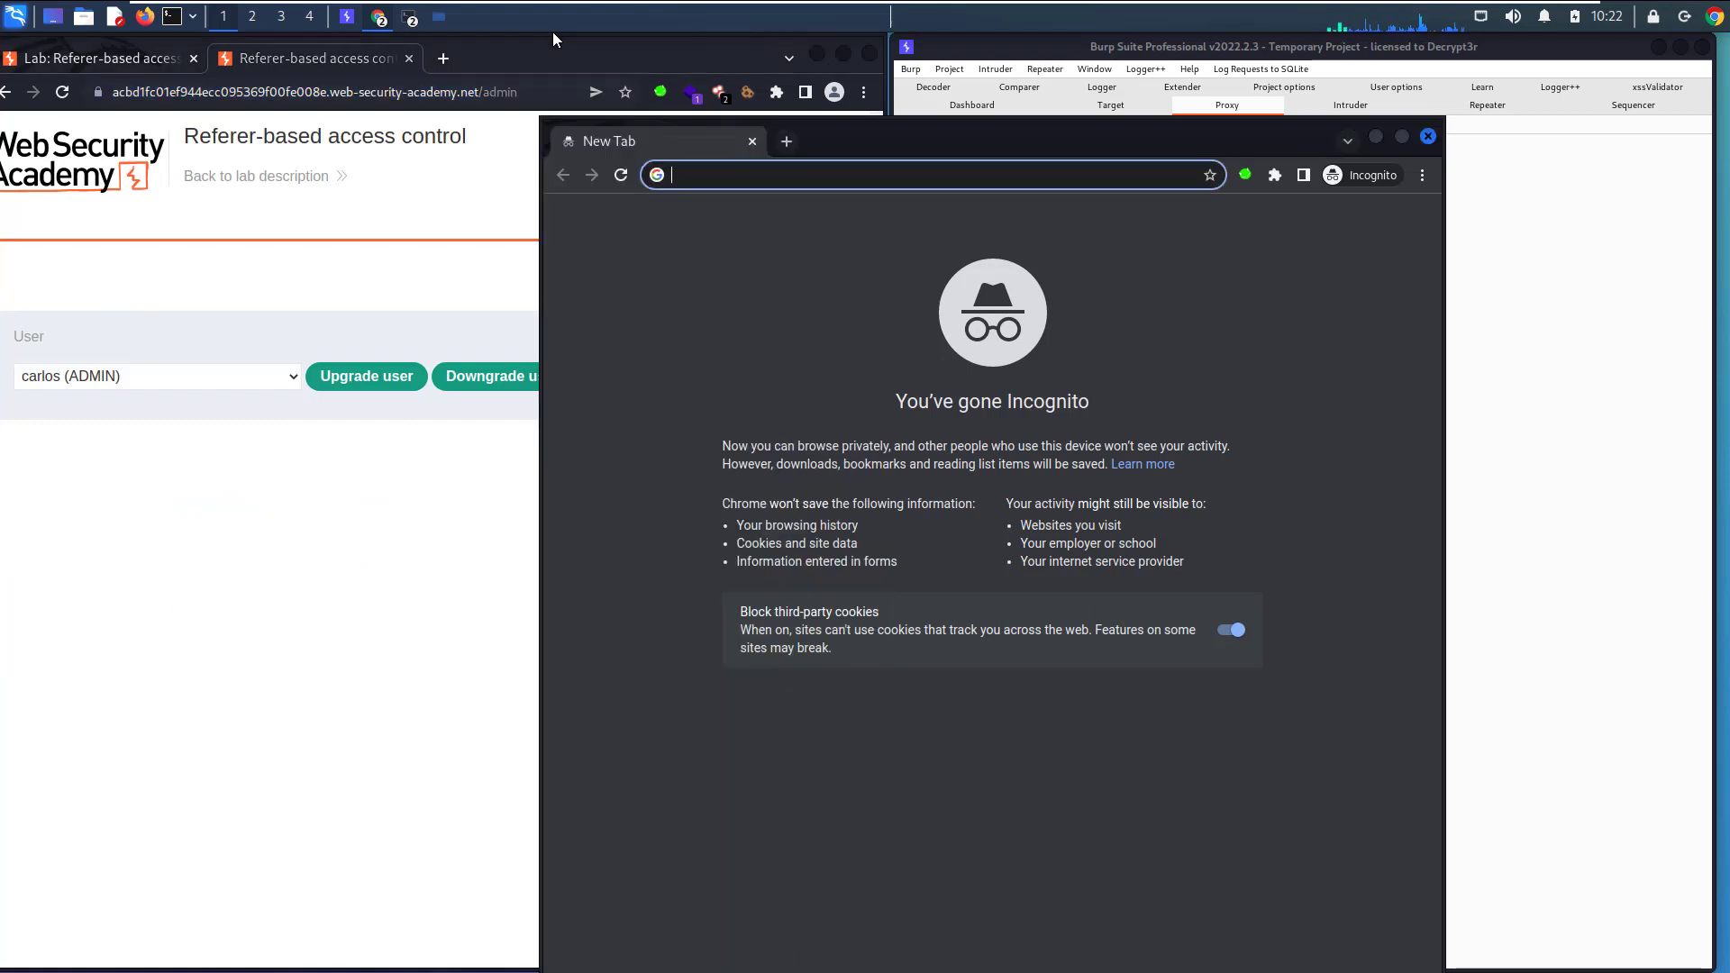
type("https://acbd1fc01ef944ecc095369f00fe008e.web-security-academy.net/admin")
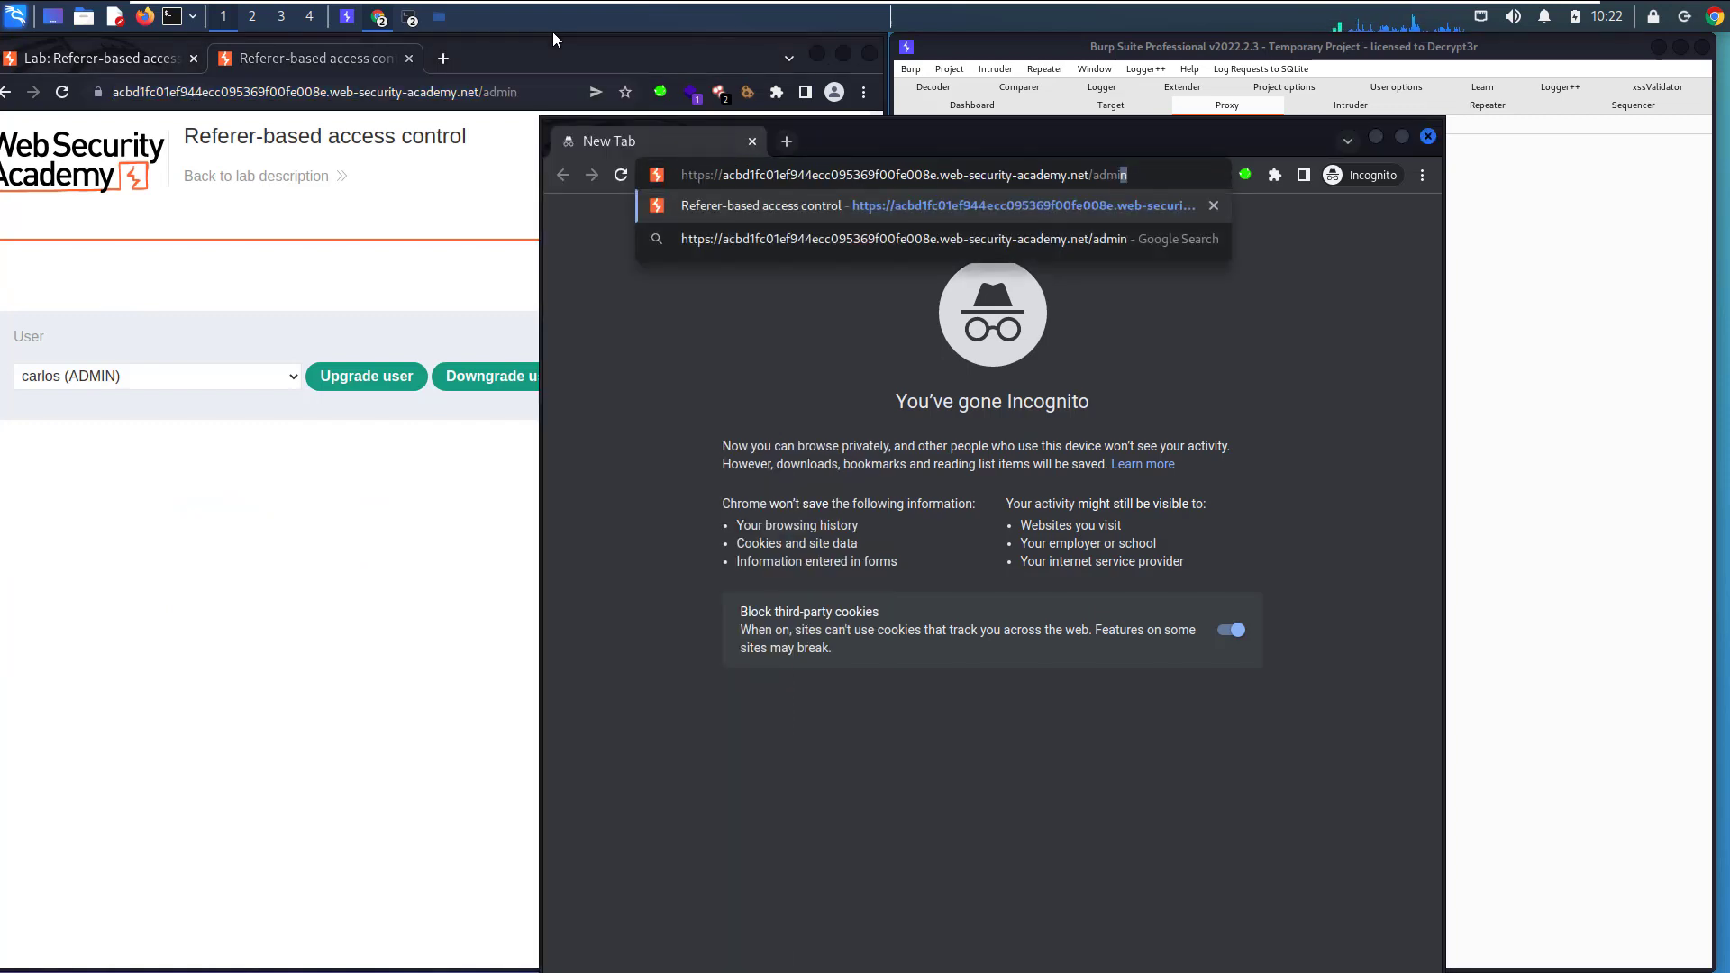
key("Backspace")
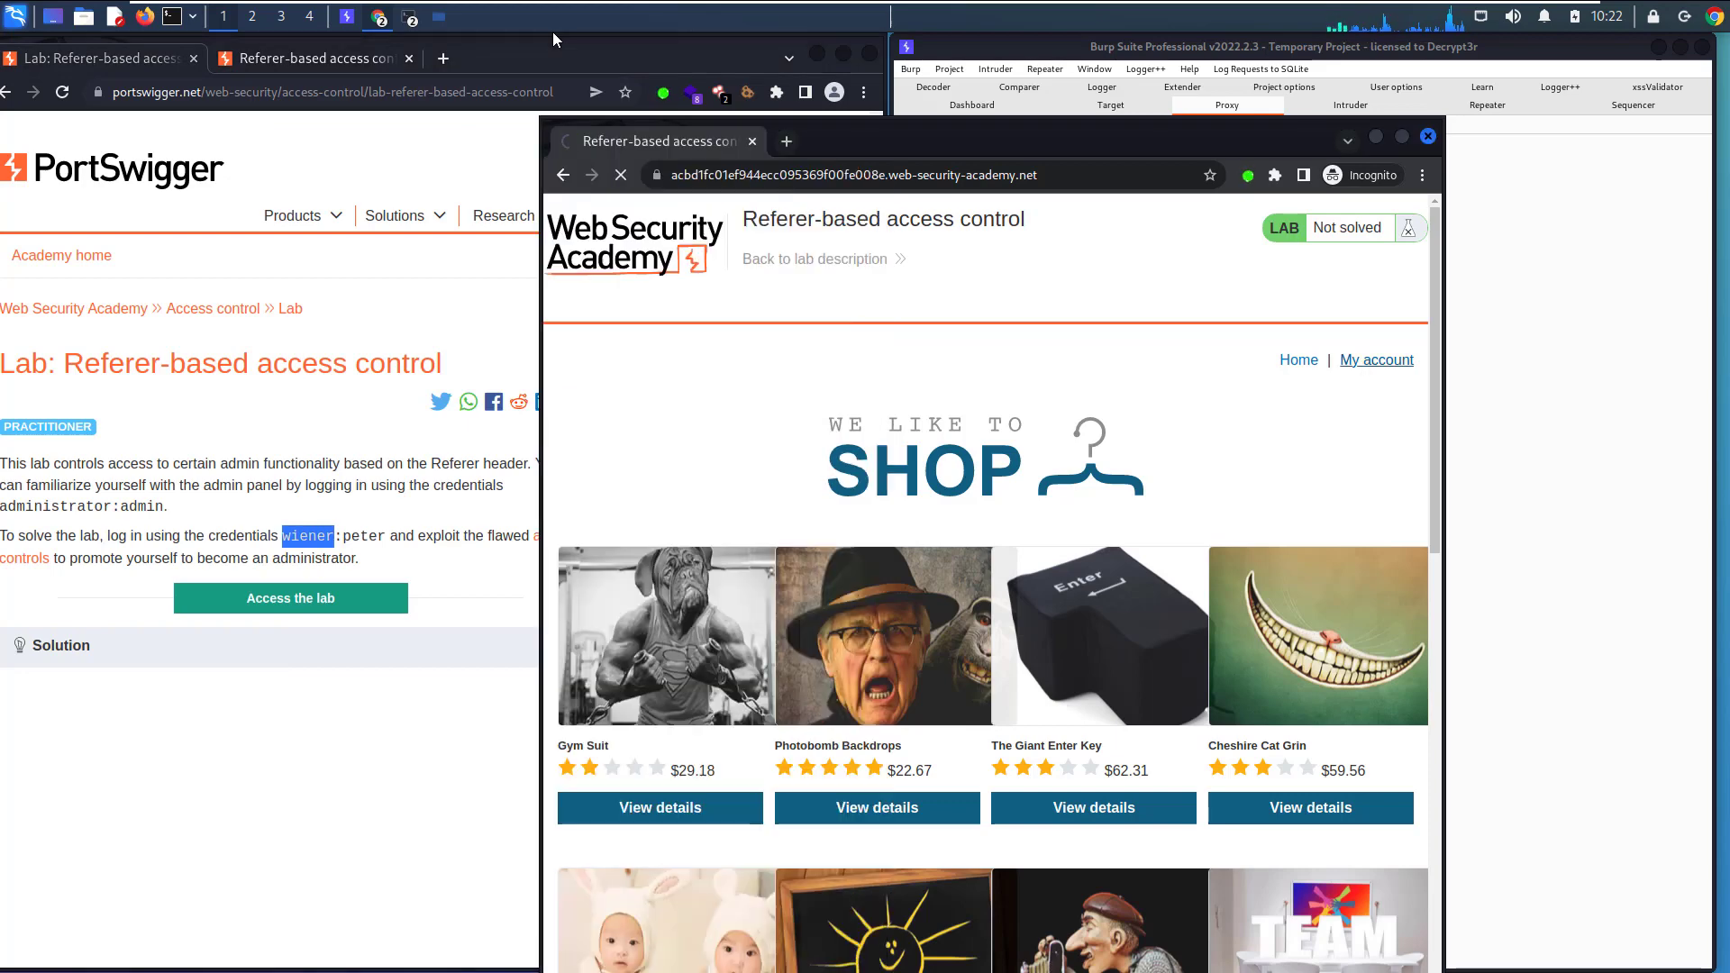
left_click(1375, 360)
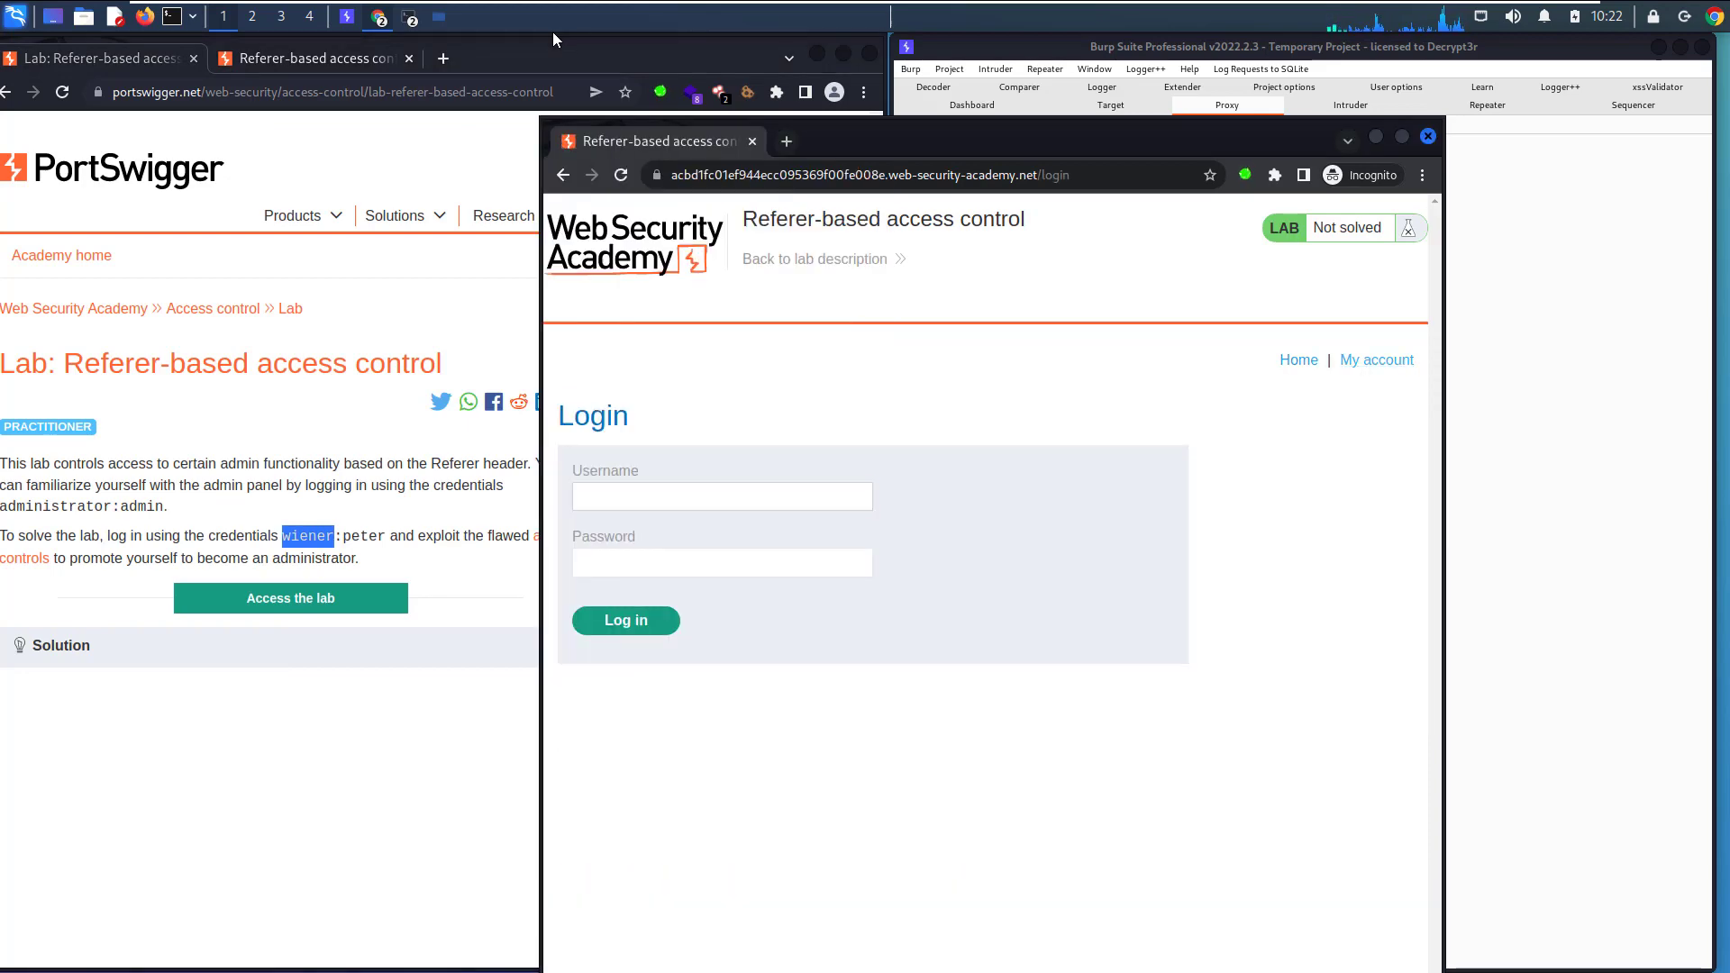
type("wiener")
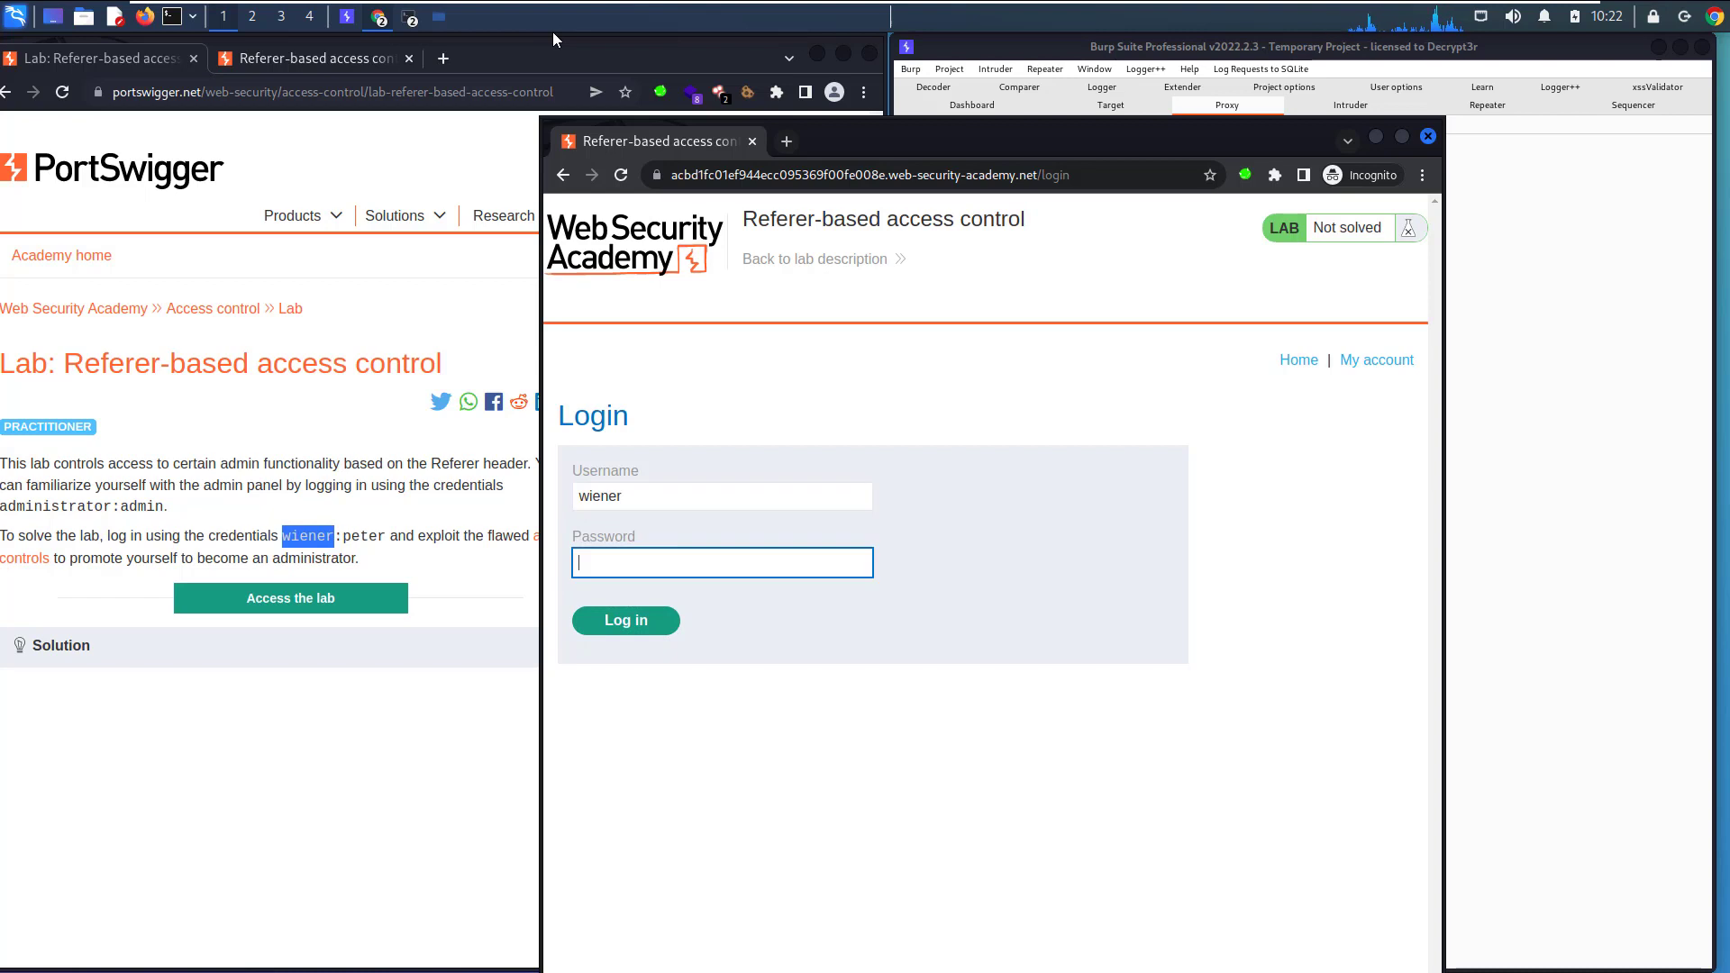
type("peter")
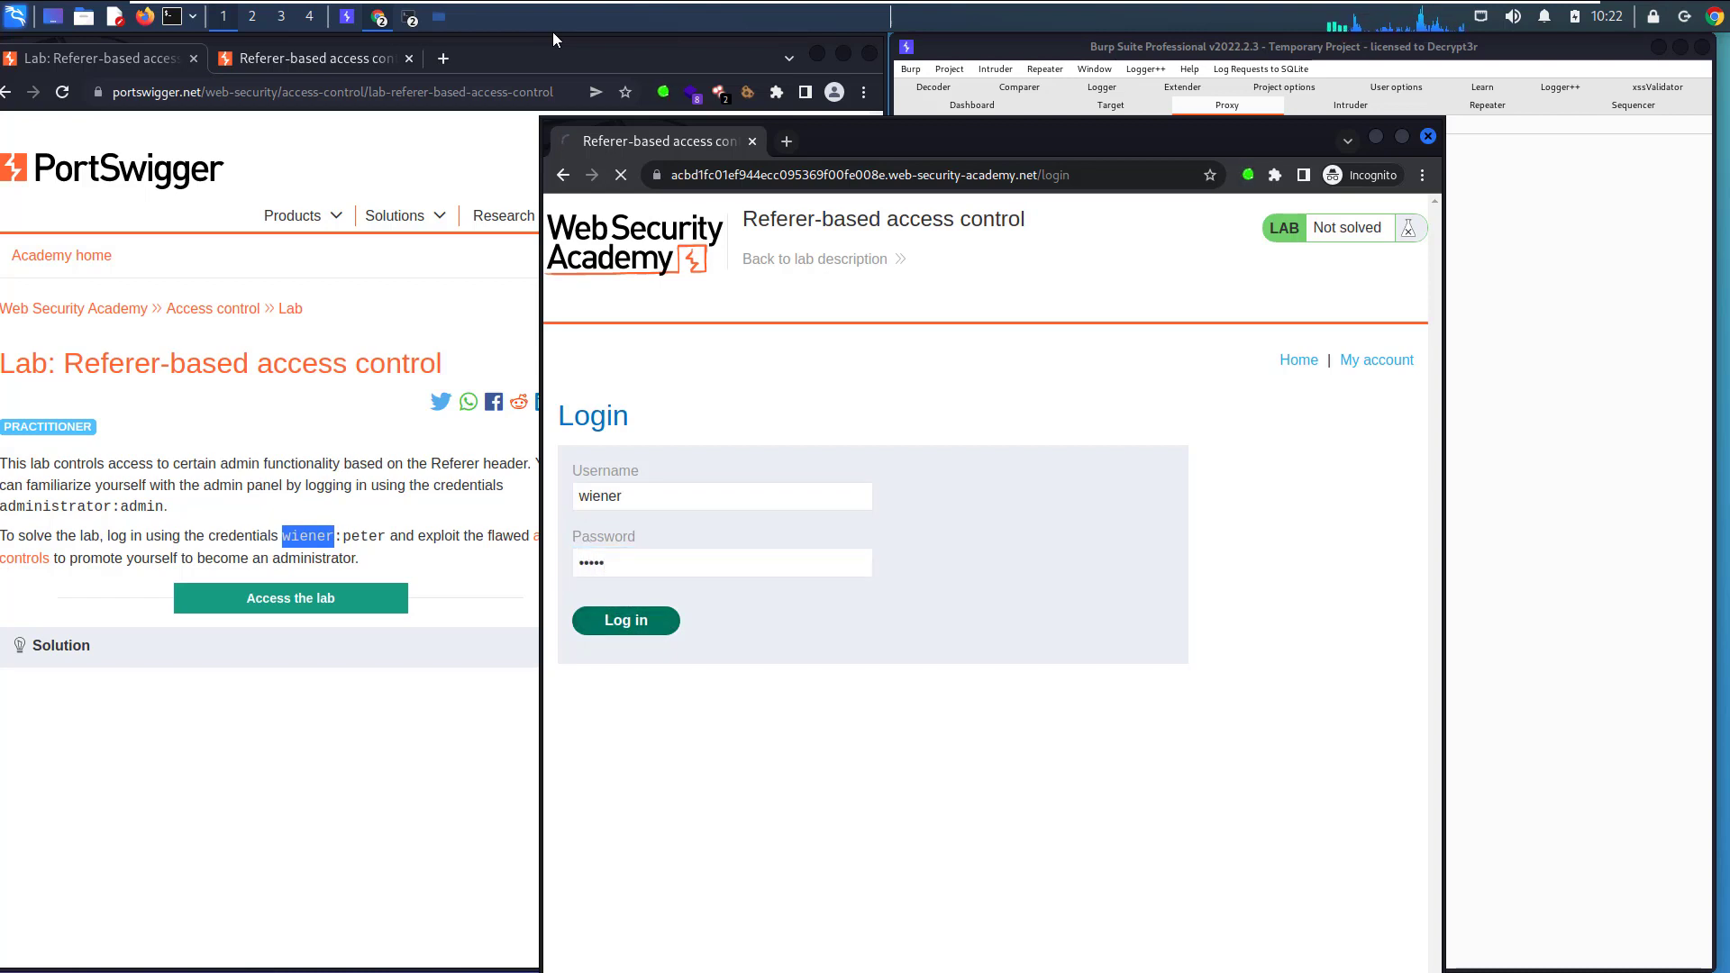
Intercept wiener's /my-account request to grab his session cookie, then release it
left_click(625, 620)
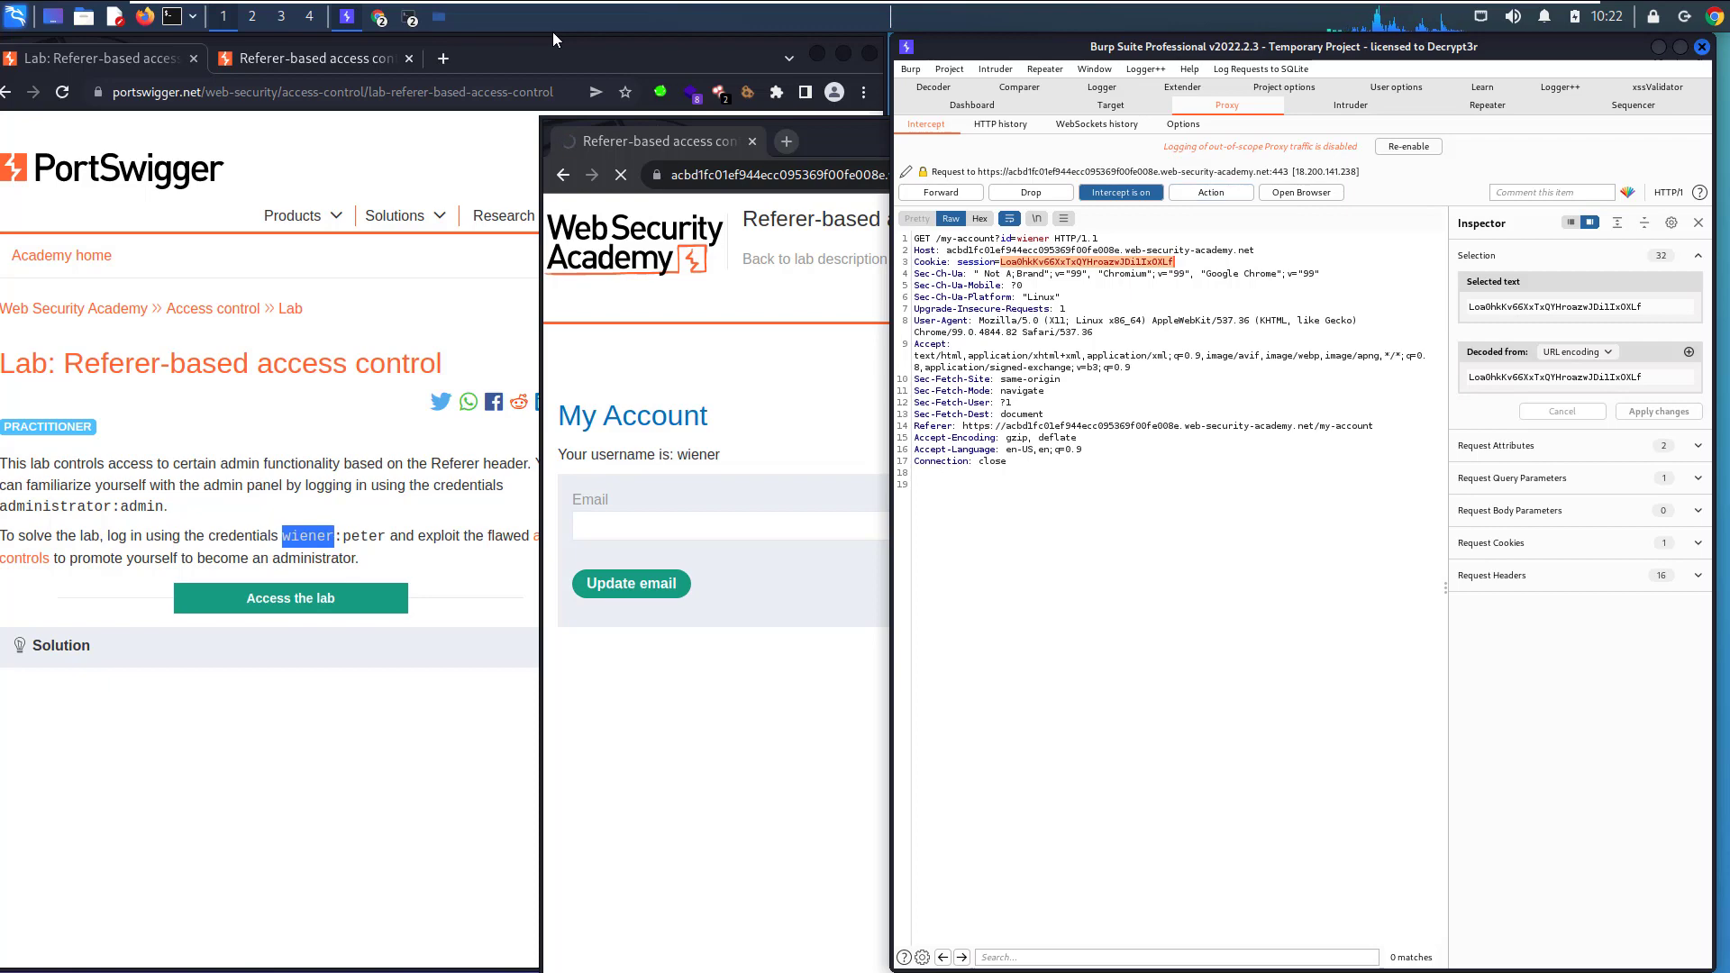
left_click(1119, 193)
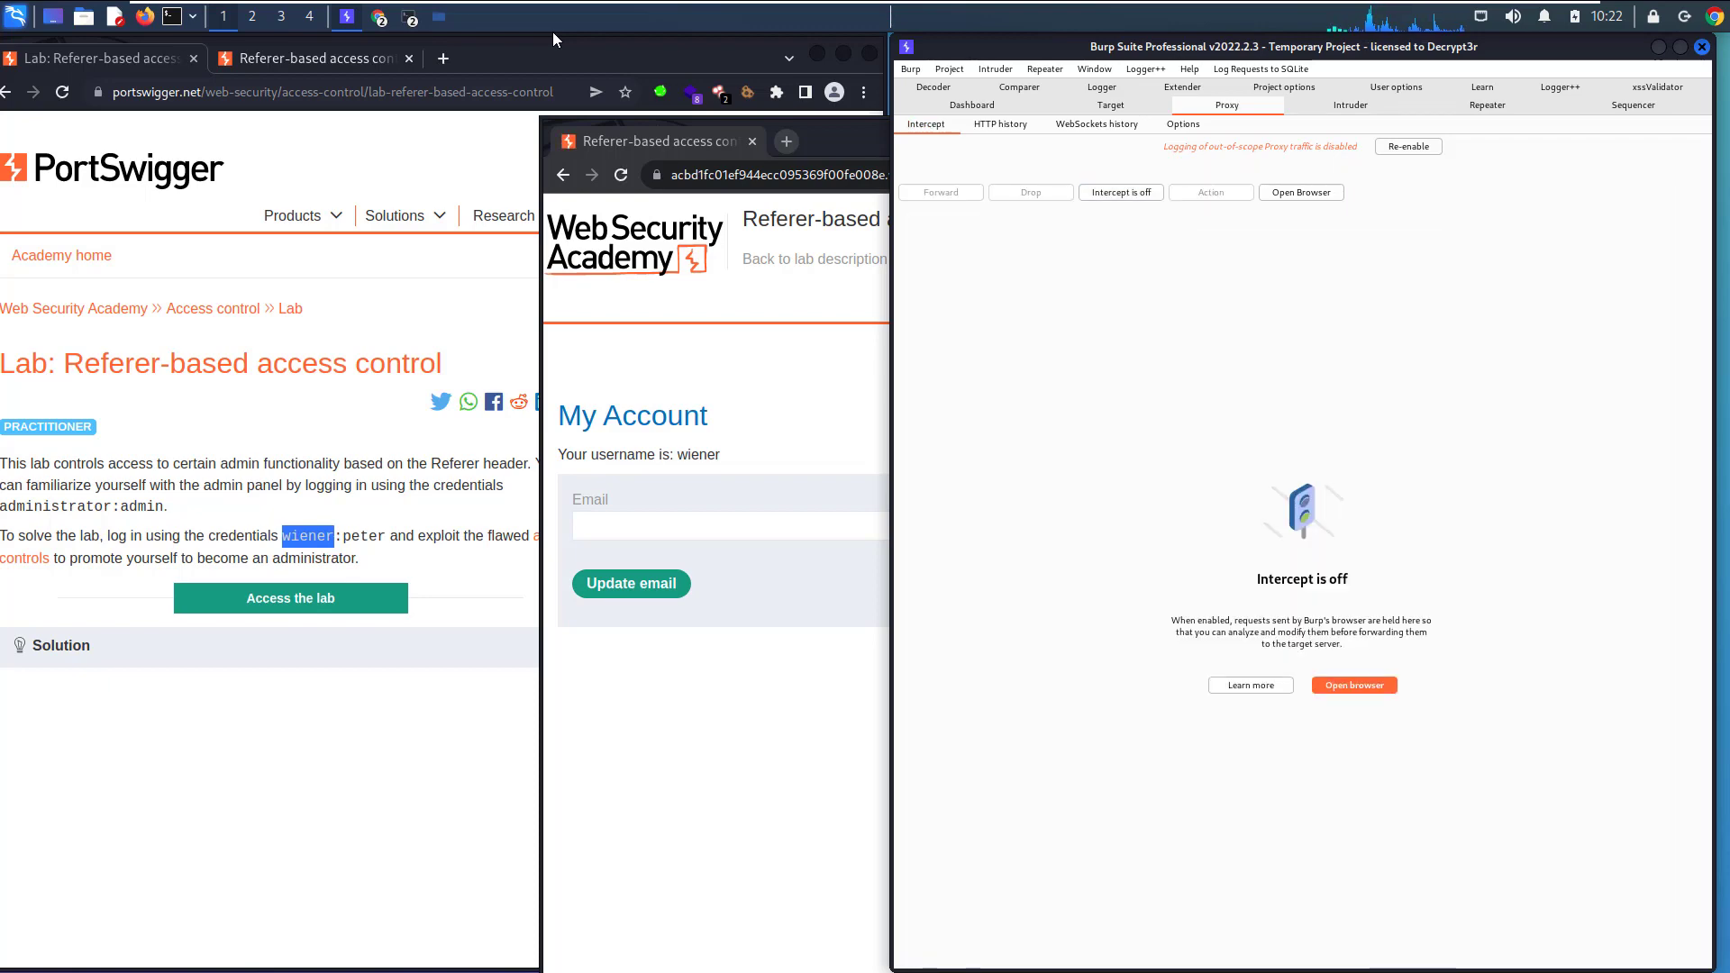
Resend the saved upgrade request with wiener's session cookie and username wiener
left_click(1486, 104)
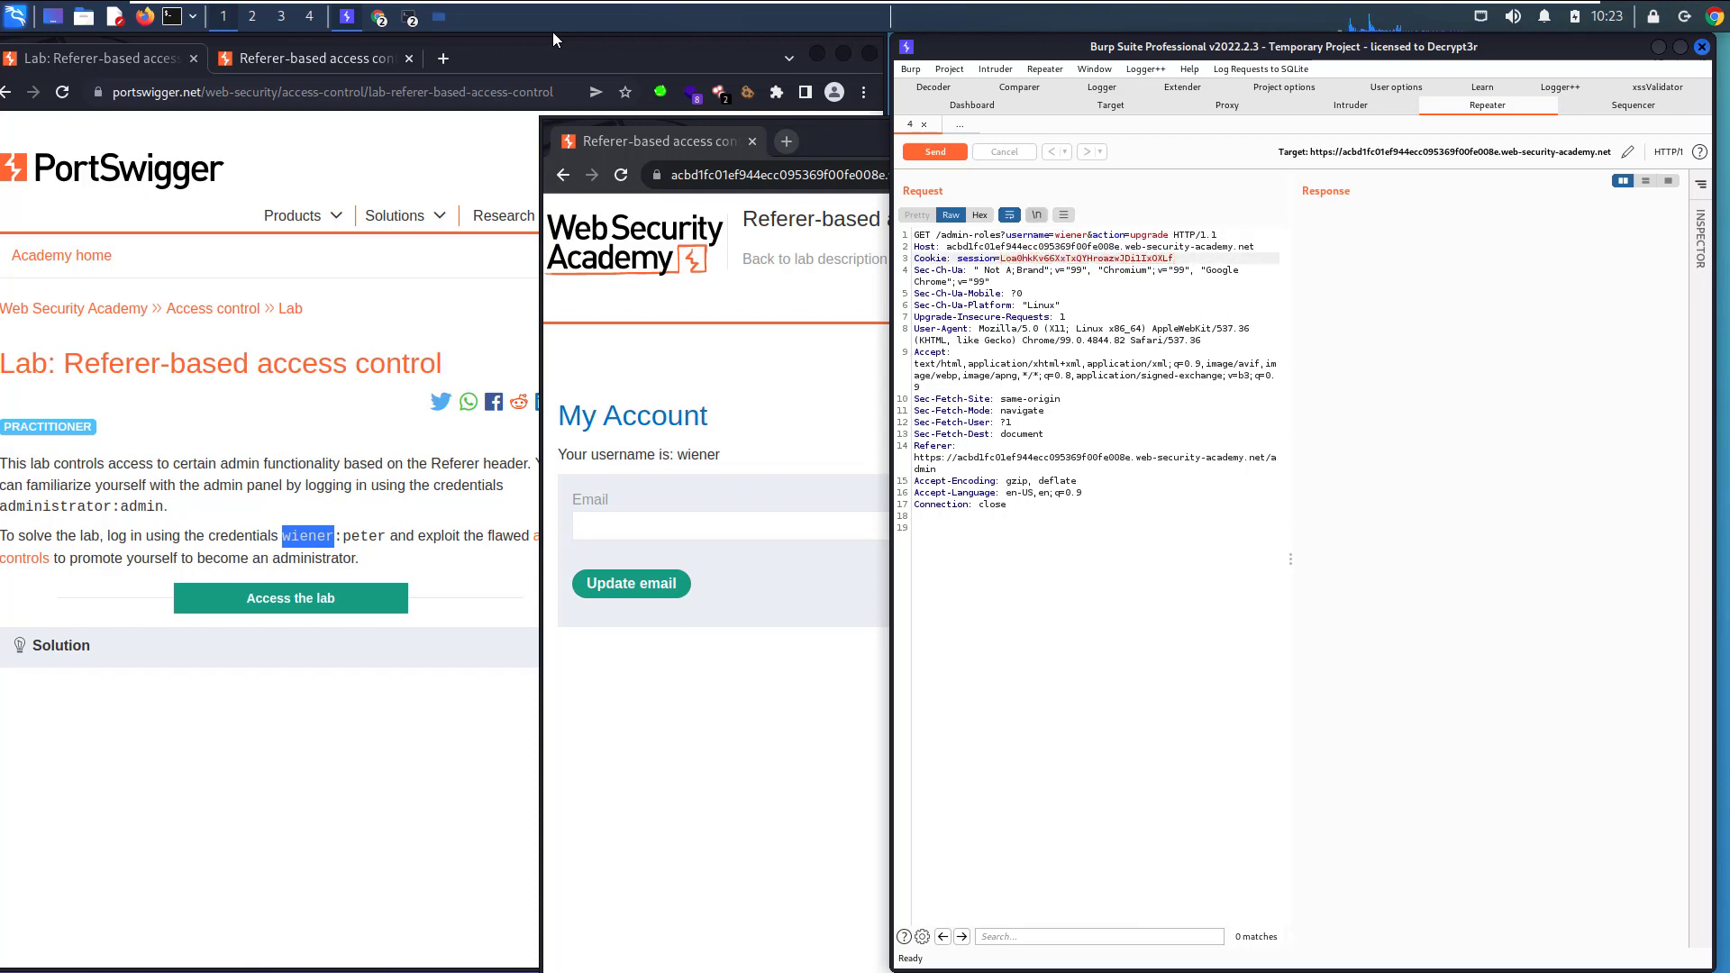
left_click(933, 151)
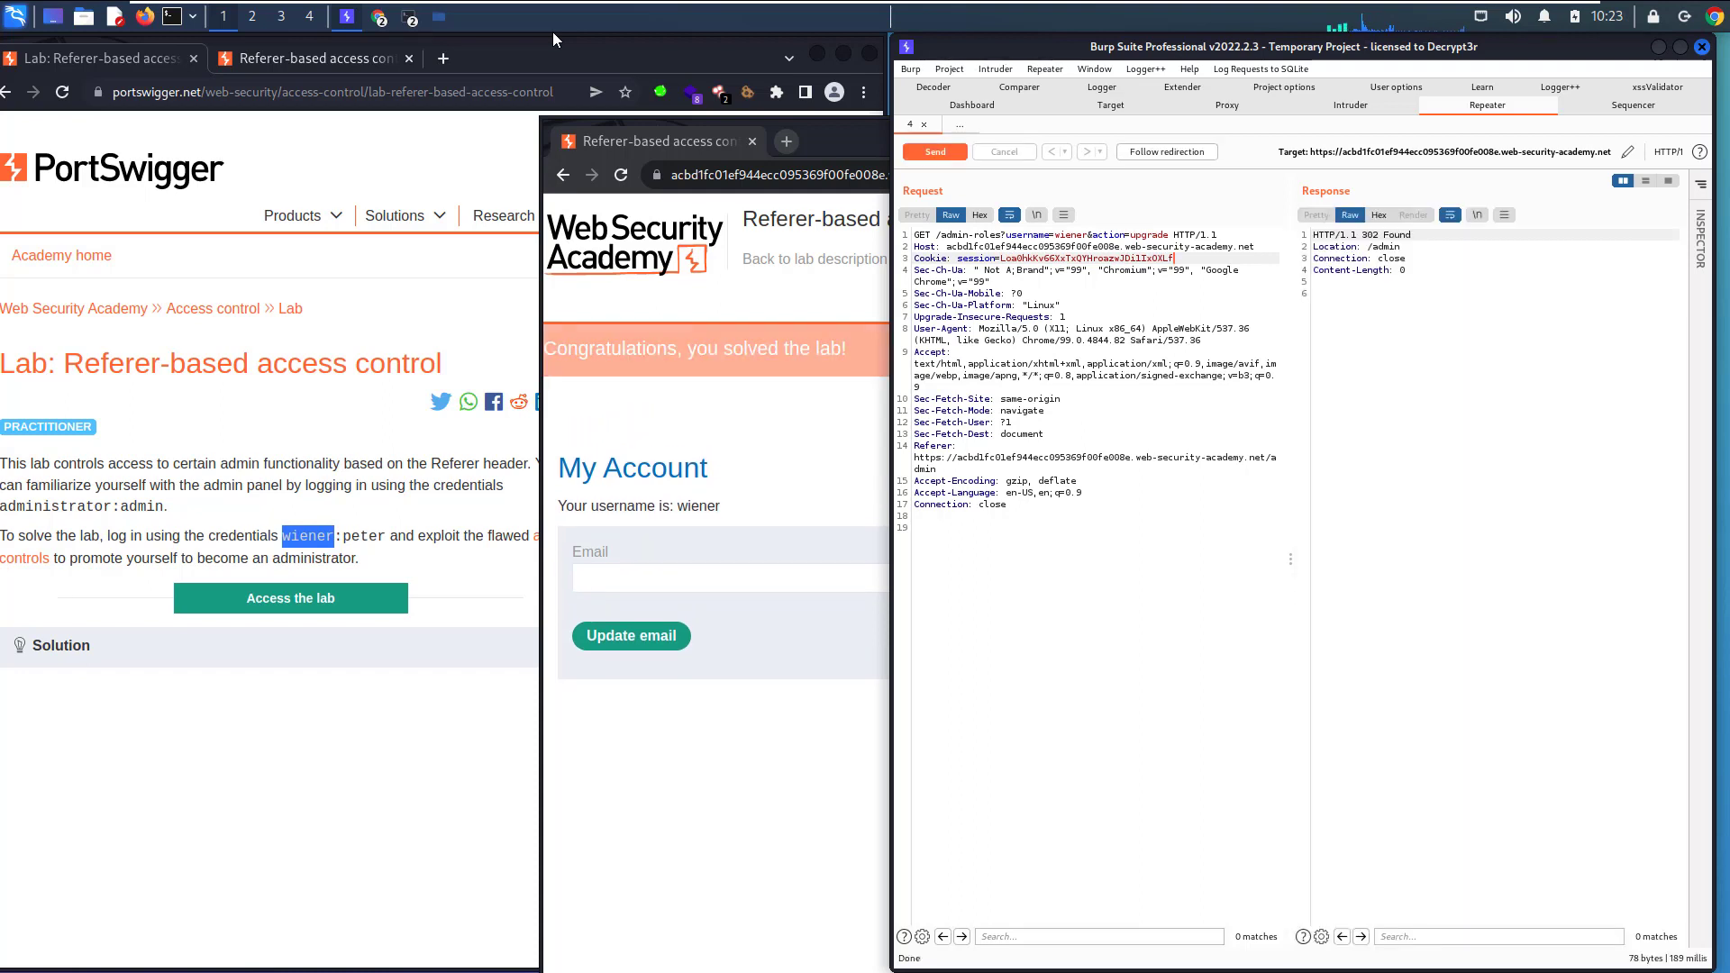